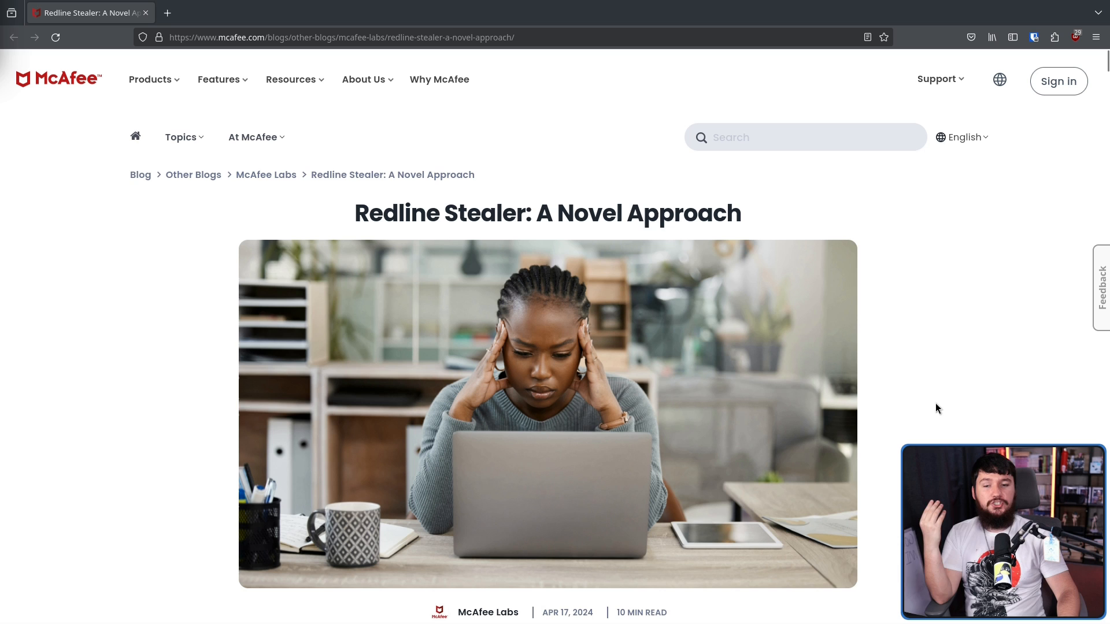
Step: Scroll down the Redline Stealer article to the Cheat Lab installation message section
scroll("down", 3)
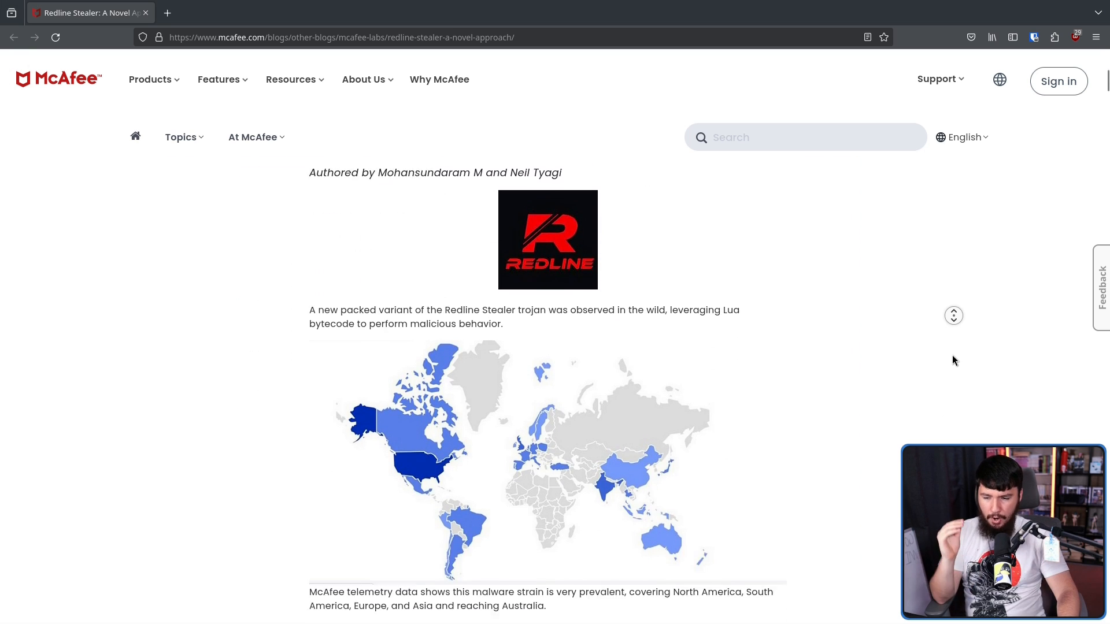
scroll("down", 3)
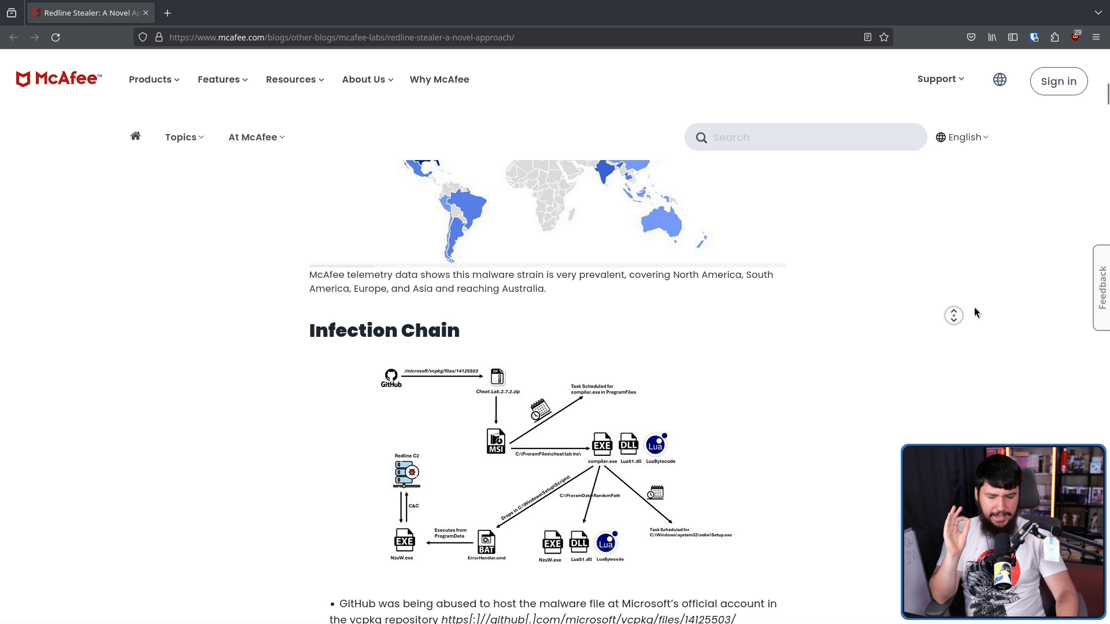
scroll("down", 3)
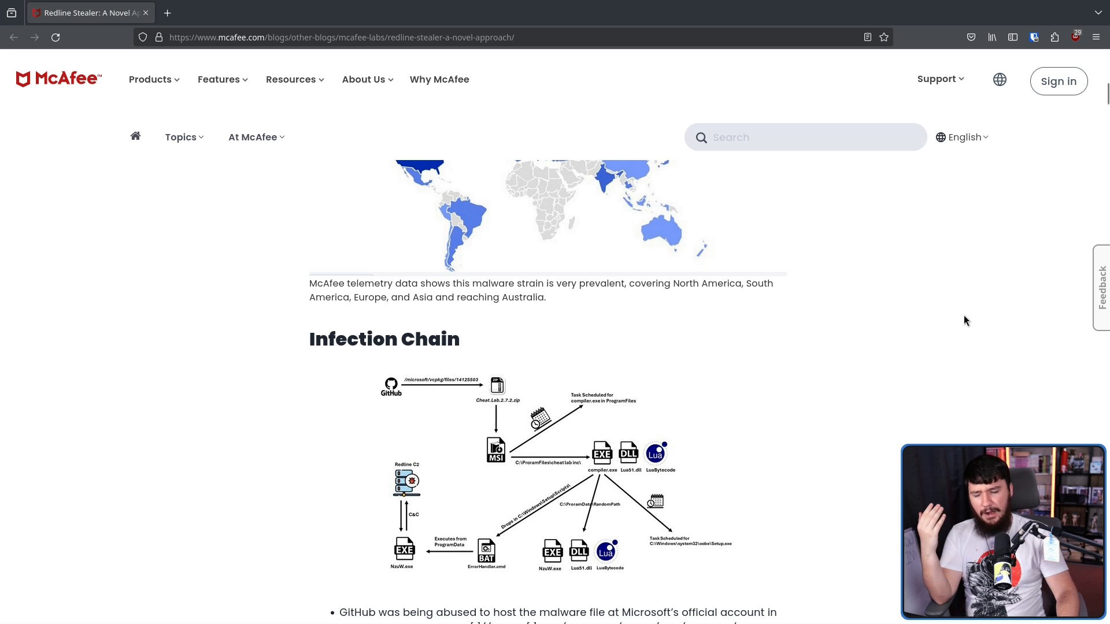
mouse_move(954, 329)
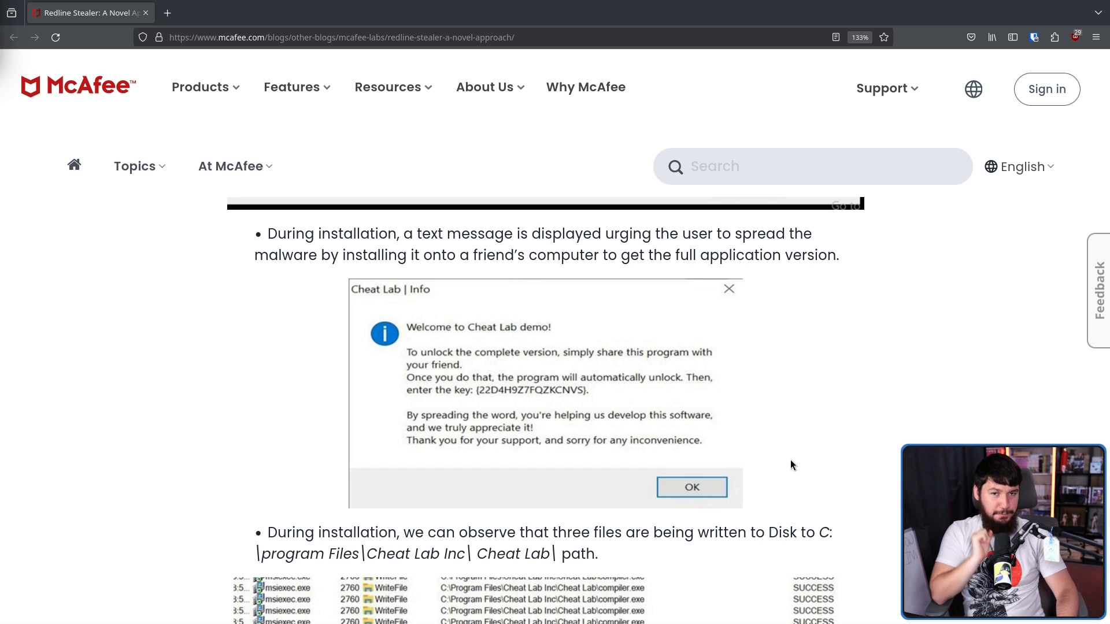
mouse_move(784, 460)
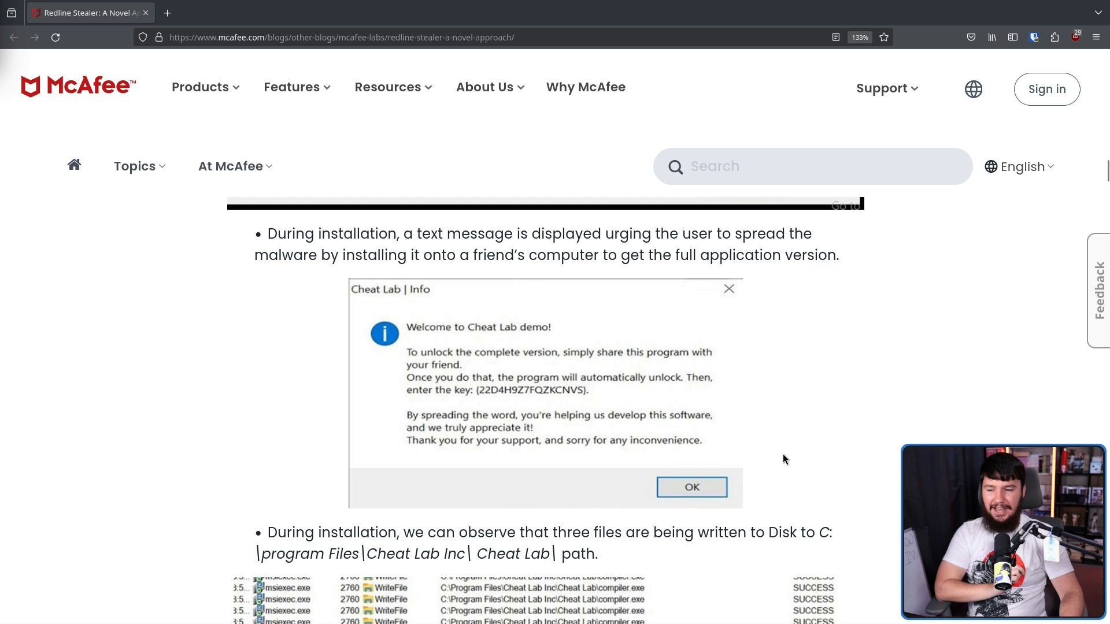
mouse_move(812, 442)
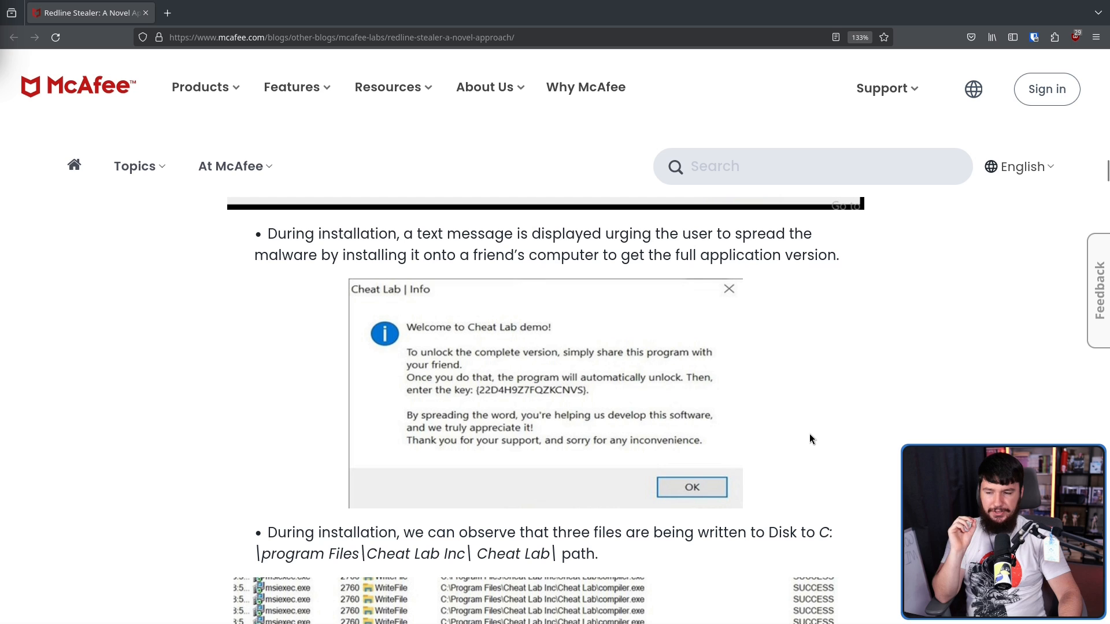
mouse_move(804, 441)
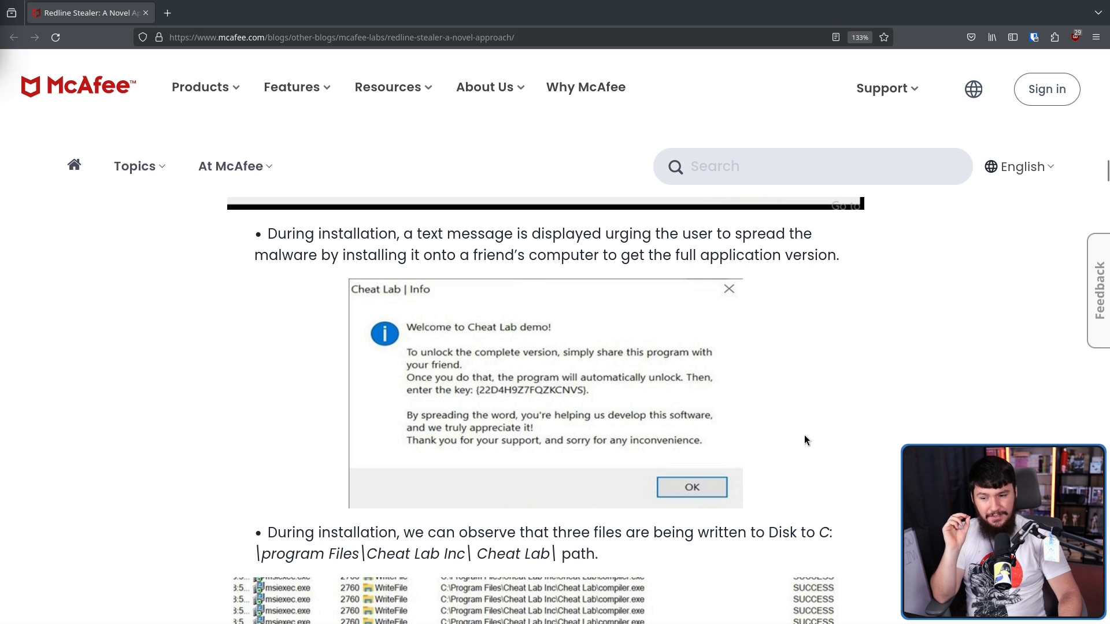
mouse_move(747, 435)
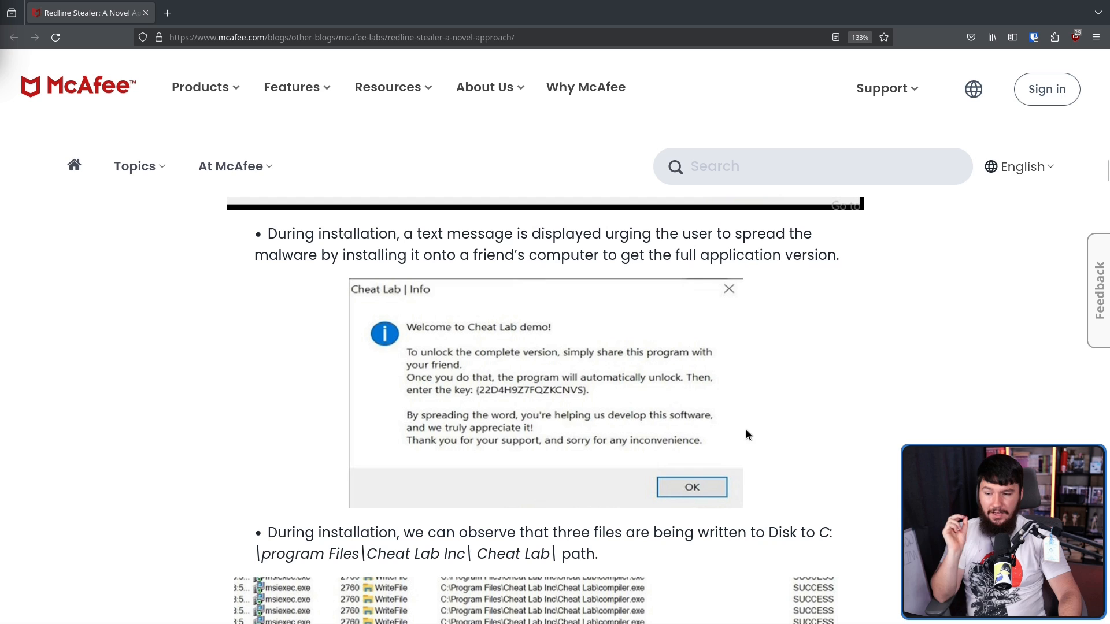
mouse_move(613, 409)
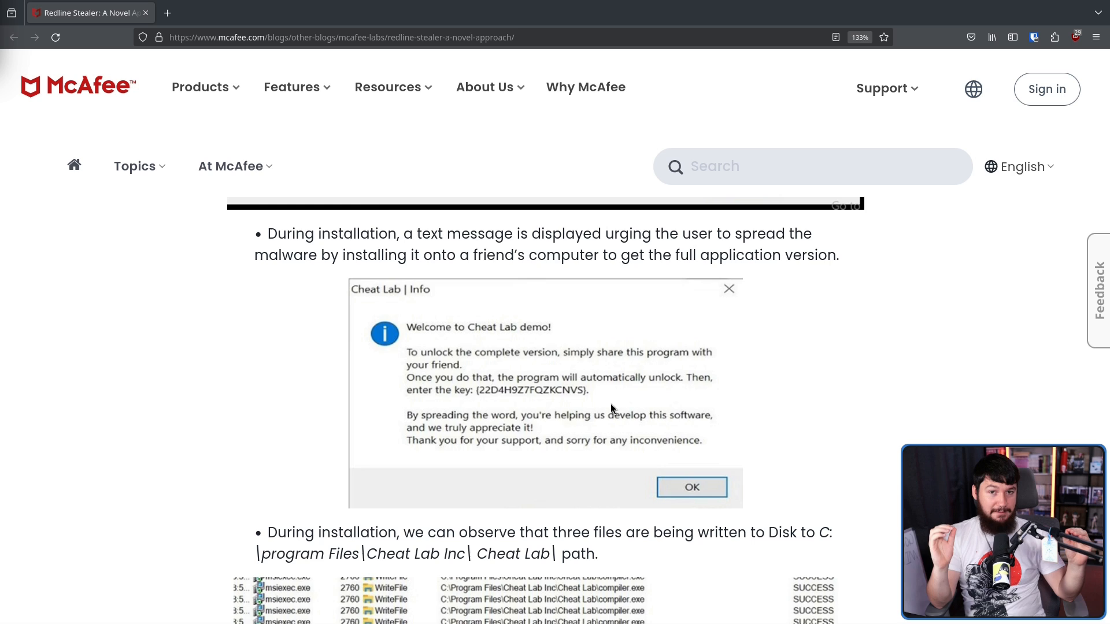
Step: Scroll past the Cheat Lab details to the Indicators of Compromise table of GitHub links
scroll("down", 3)
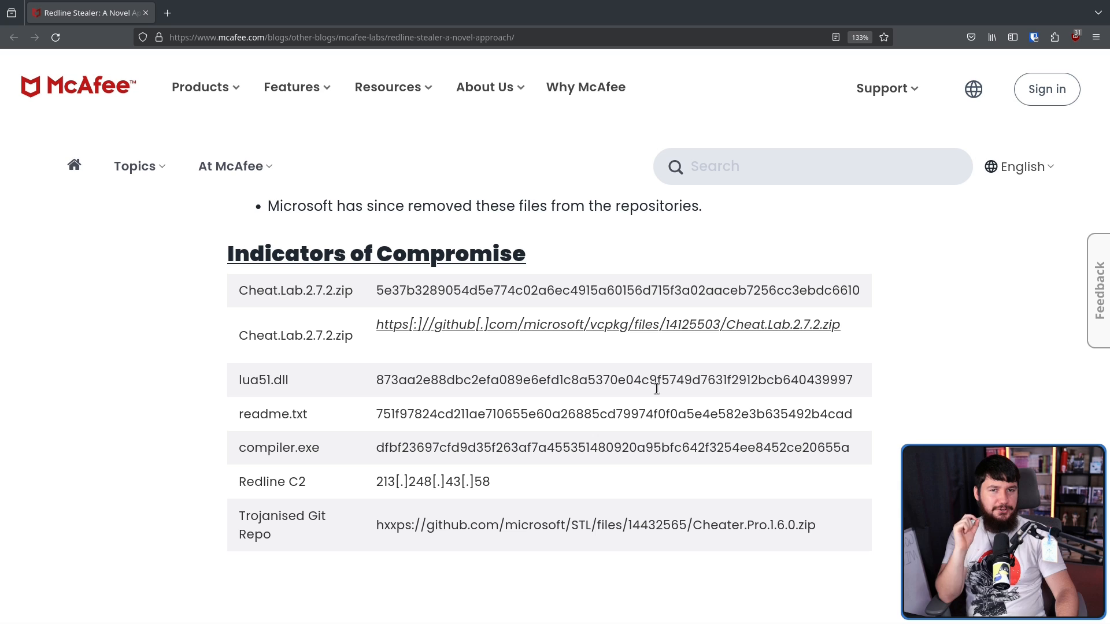
mouse_move(582, 364)
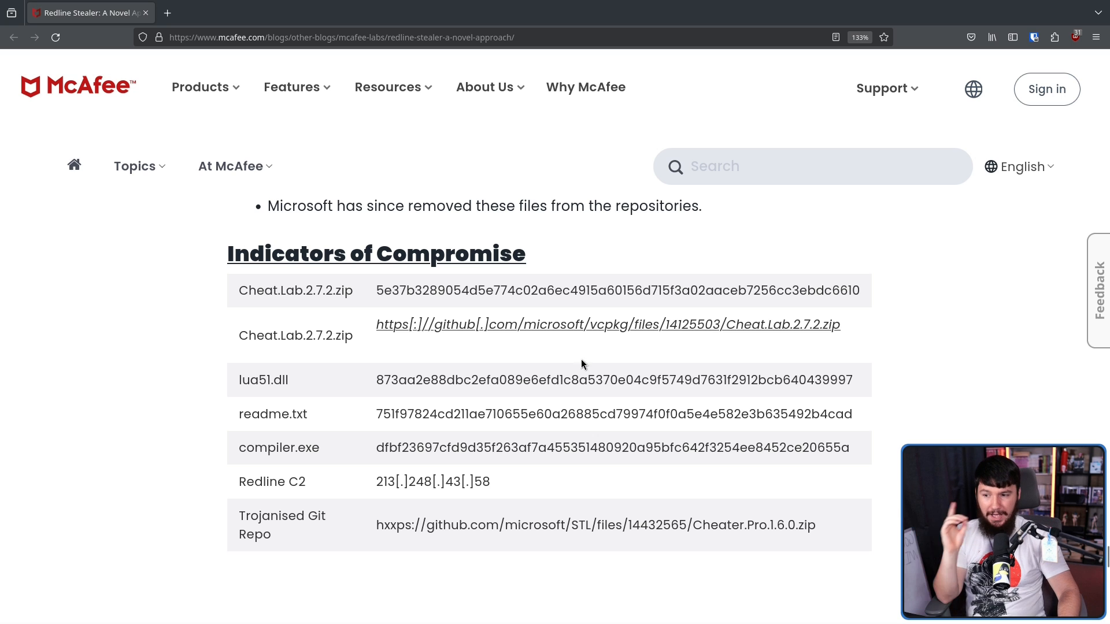
mouse_move(558, 319)
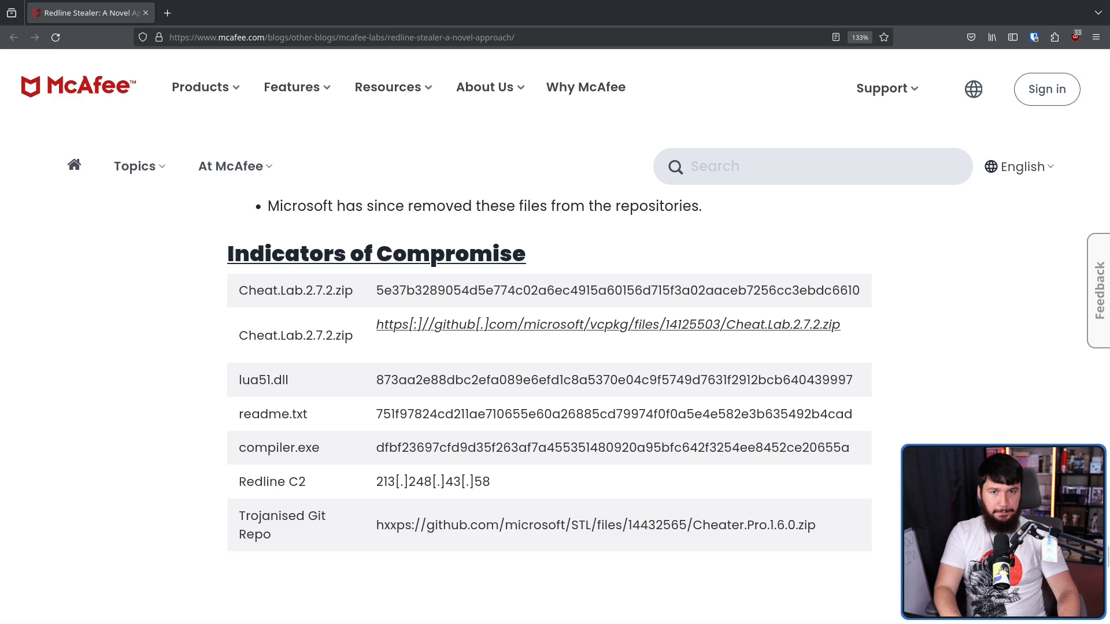
Step: Open the microsoft/vcpkg and microsoft/STL repositories in new tabs, showing STL
left_click(592, 525)
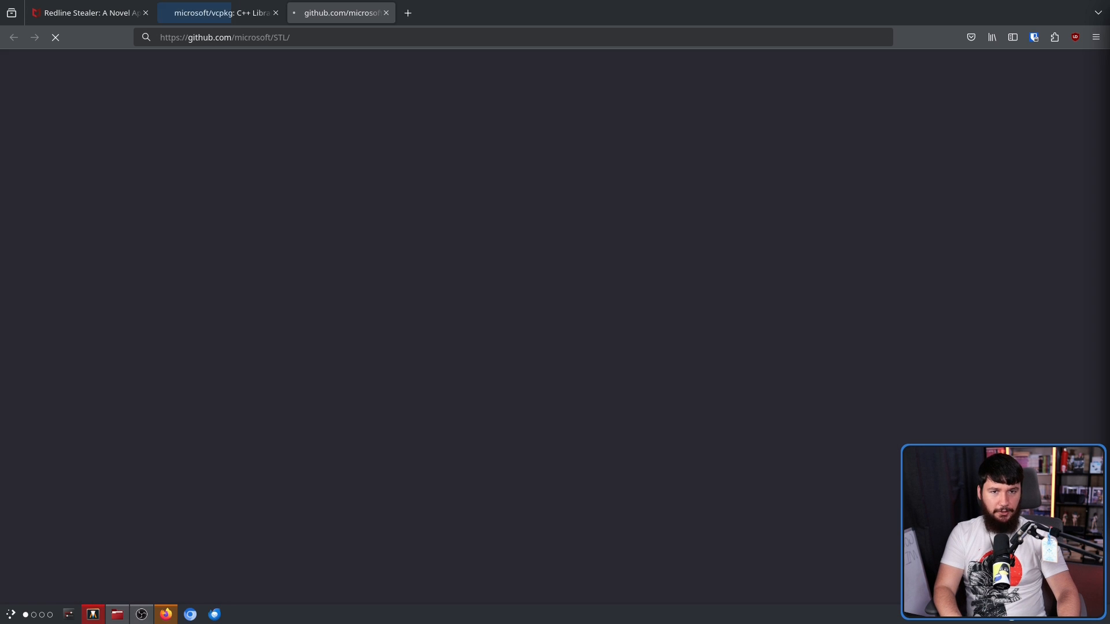
left_click(220, 12)
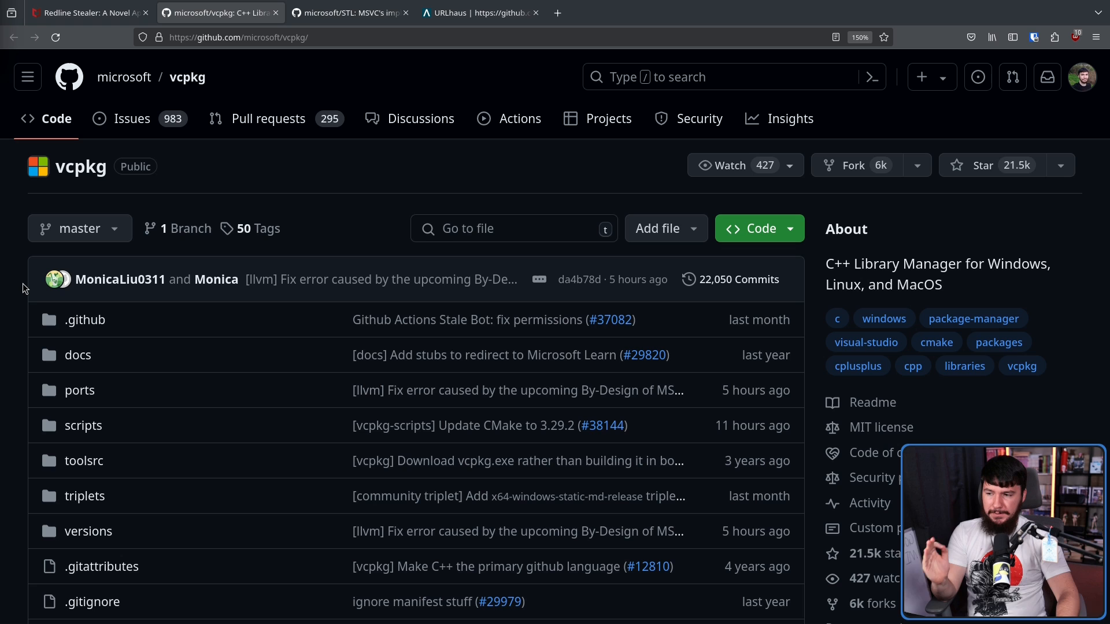
left_click(347, 12)
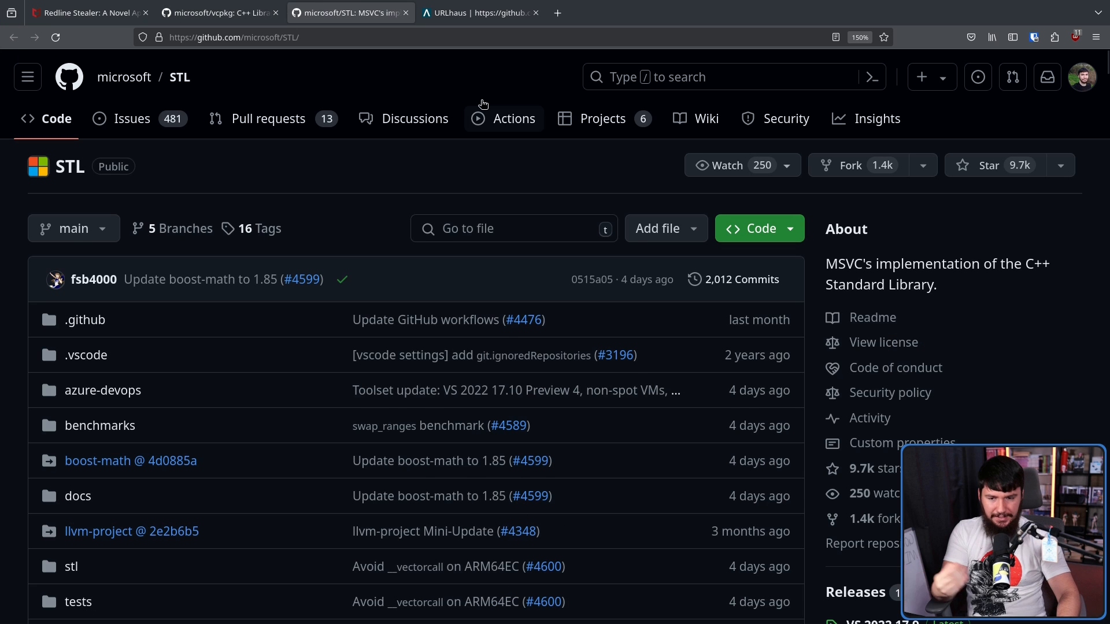
mouse_move(482, 95)
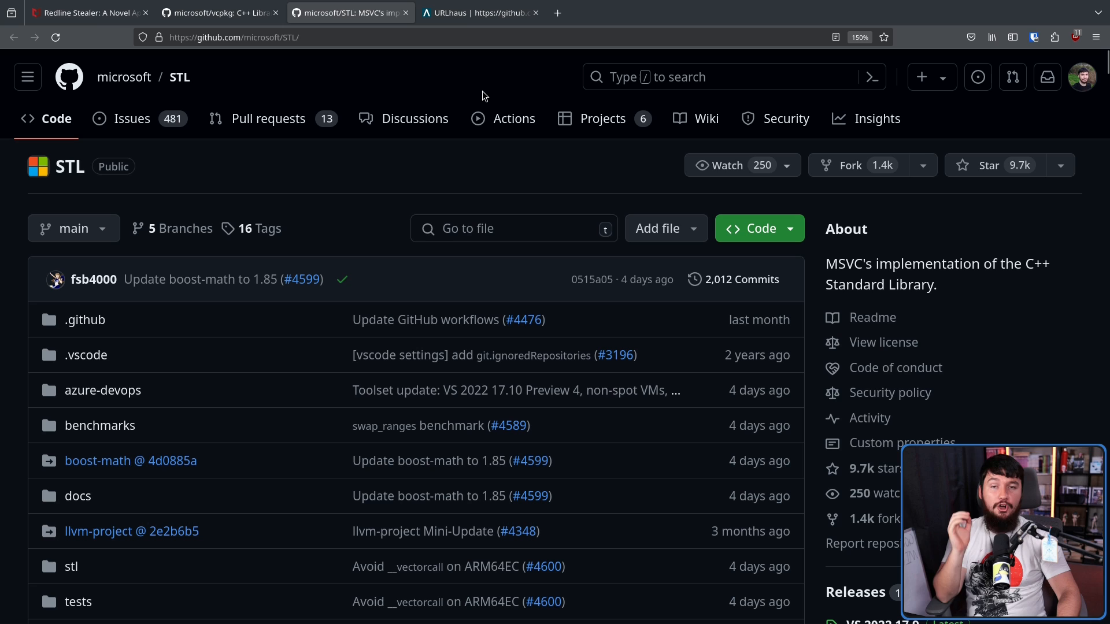
mouse_move(556, 75)
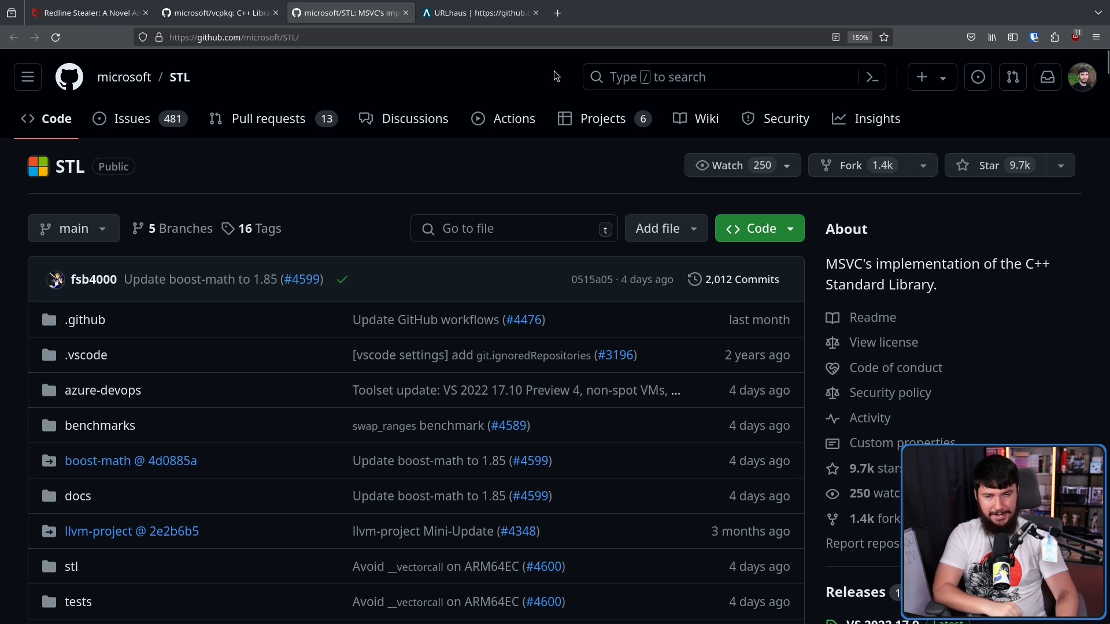
mouse_move(654, 12)
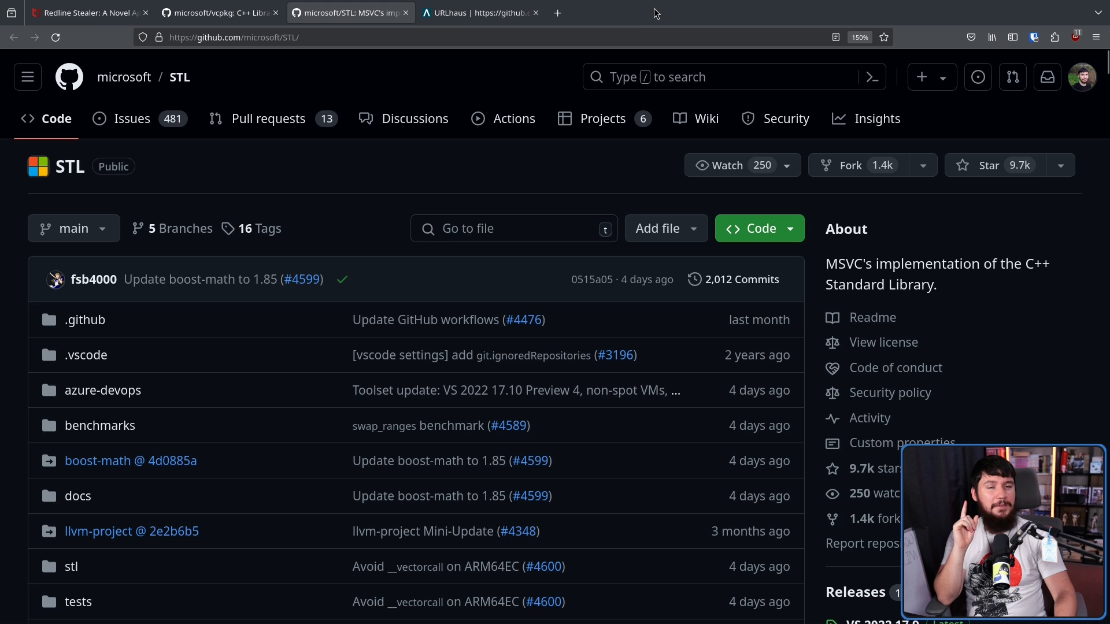
left_click(478, 12)
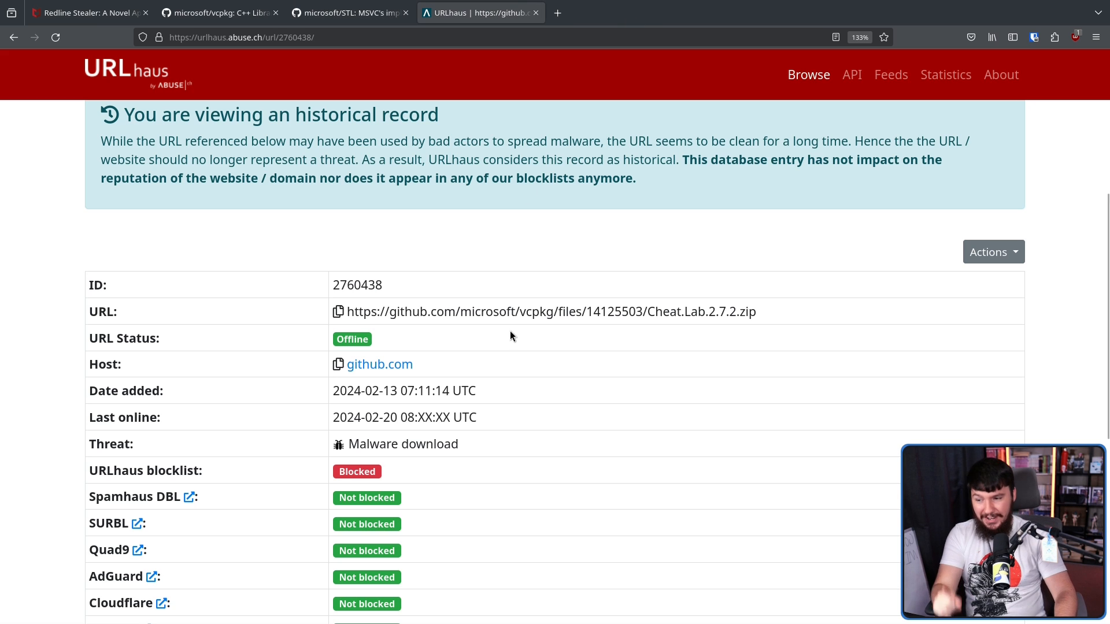
mouse_move(393, 384)
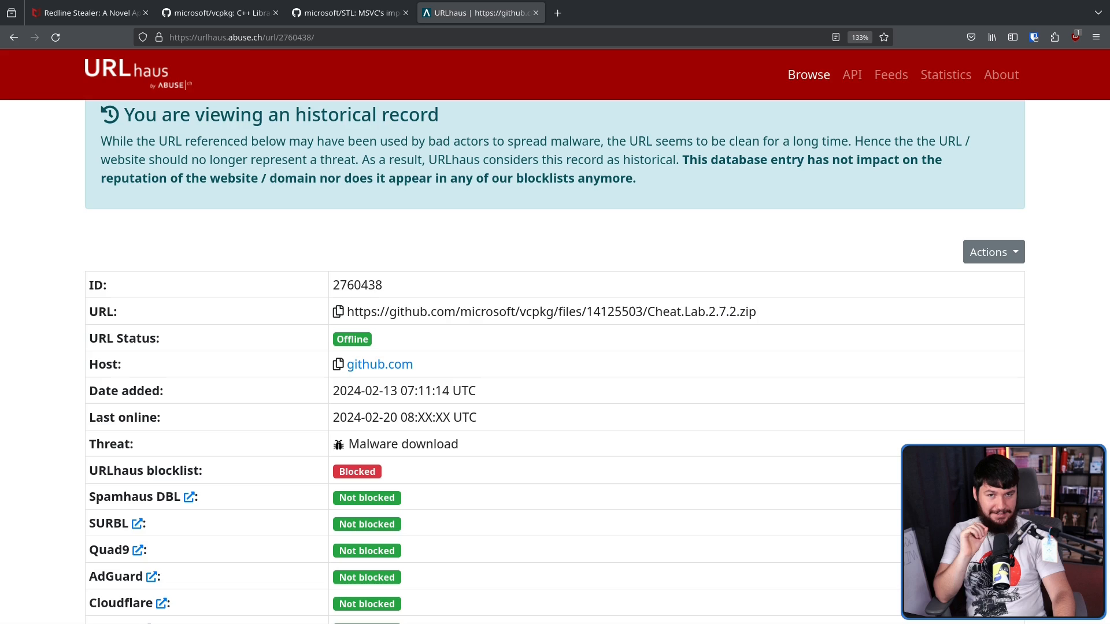
left_click(347, 12)
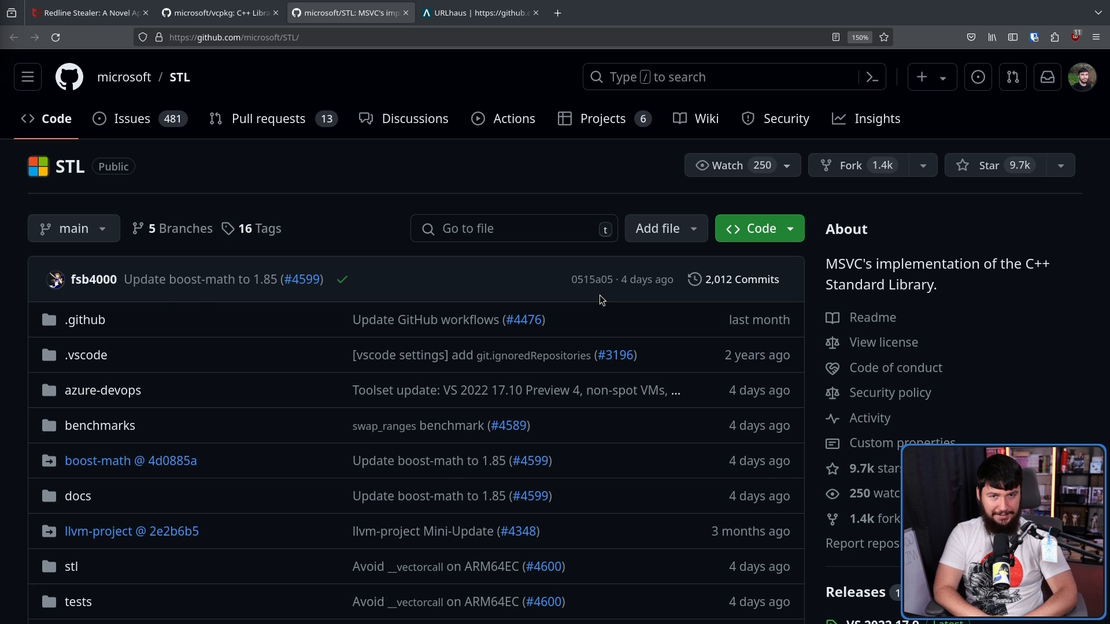
Step: Show the empty Issues page of BrodieRobertson/bookmenu-py in the former URLhaus tab
left_click(480, 12)
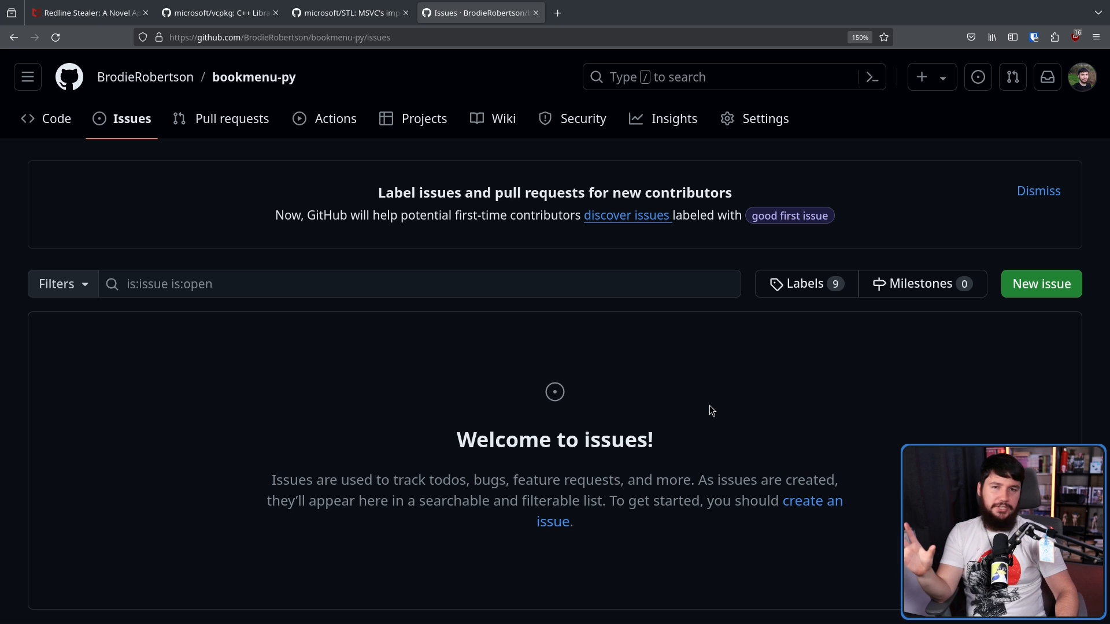
mouse_move(706, 391)
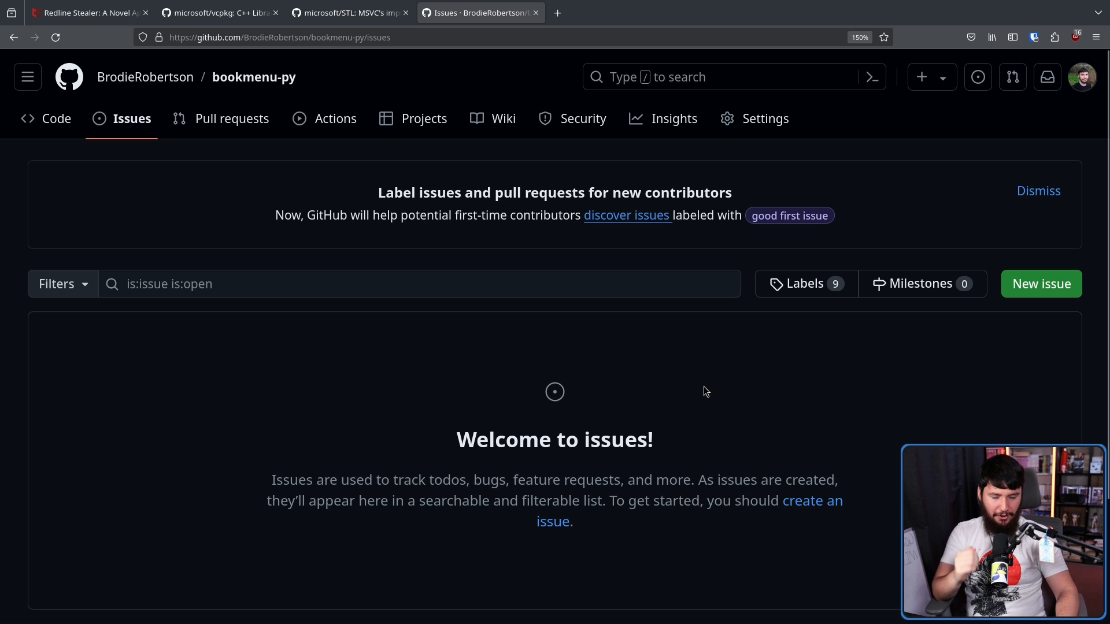
mouse_move(860, 335)
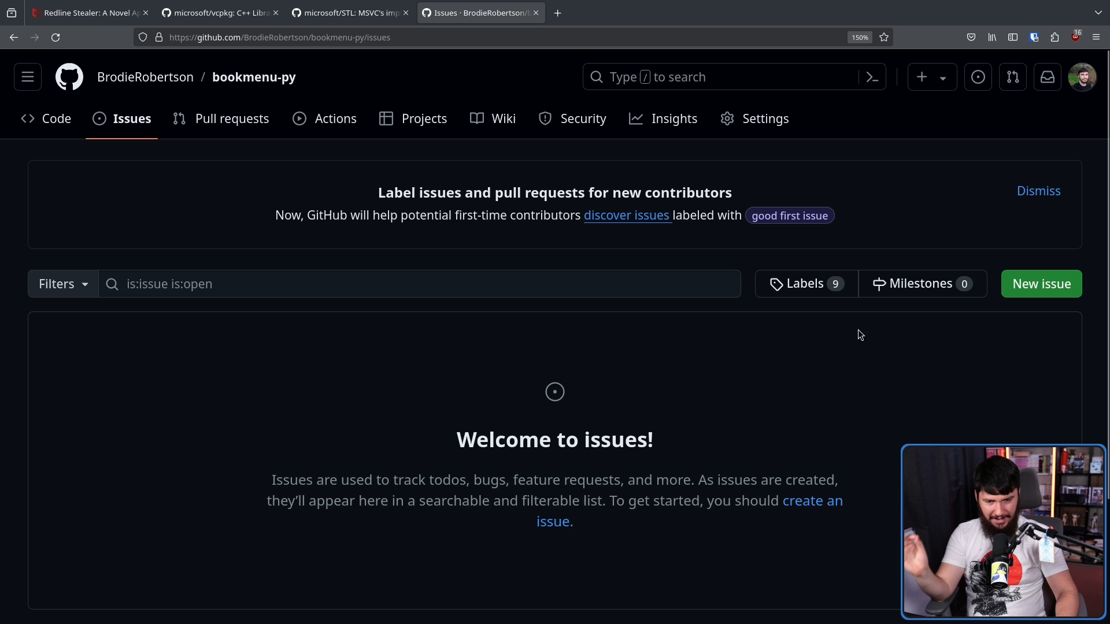
mouse_move(1041, 284)
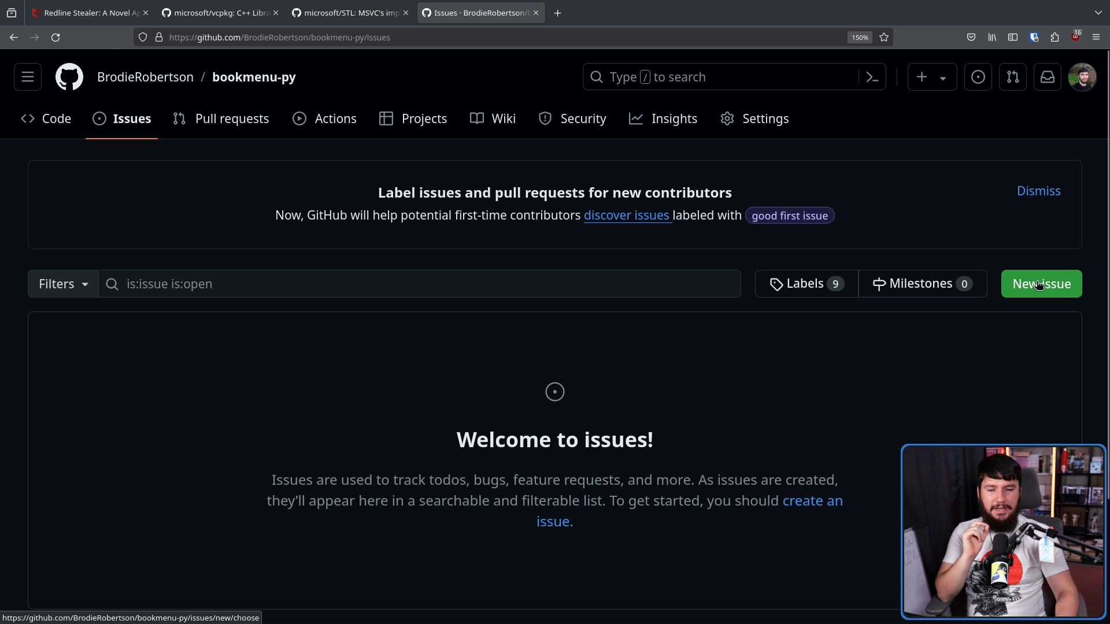
Step: Start a new bookmenu-py issue with image and file.pdf attachments, and select the image link
left_click(1041, 283)
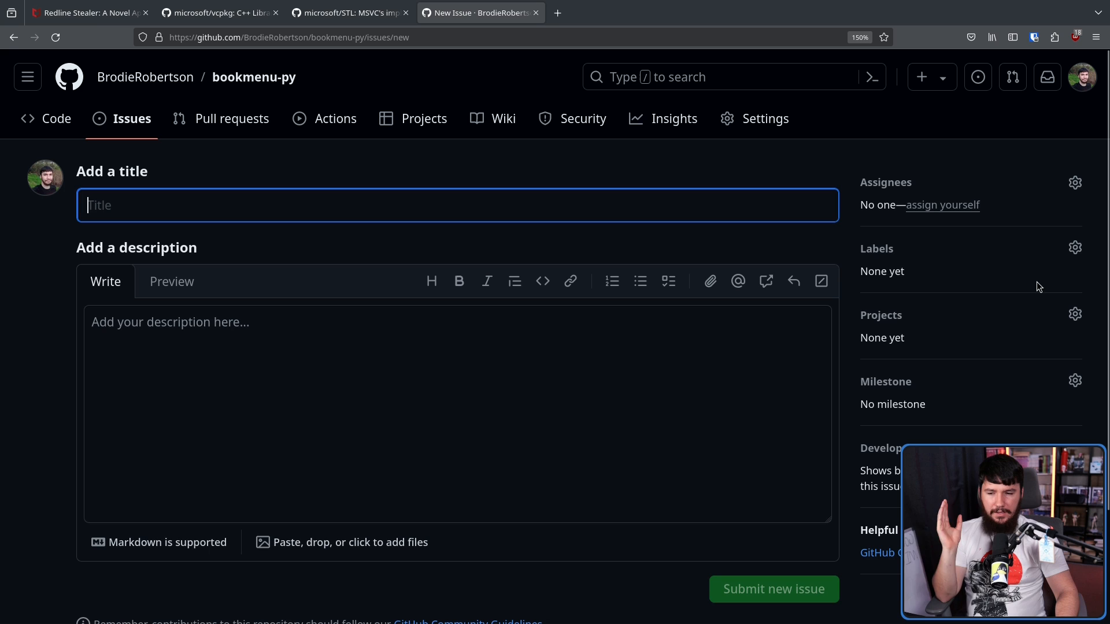
mouse_move(491, 381)
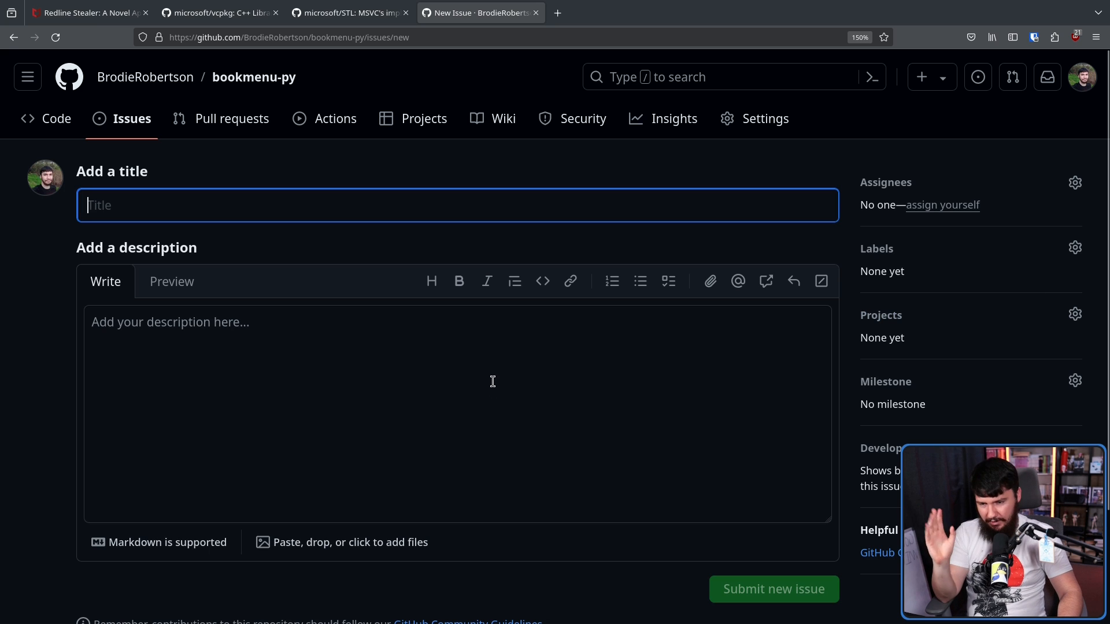
mouse_move(514, 375)
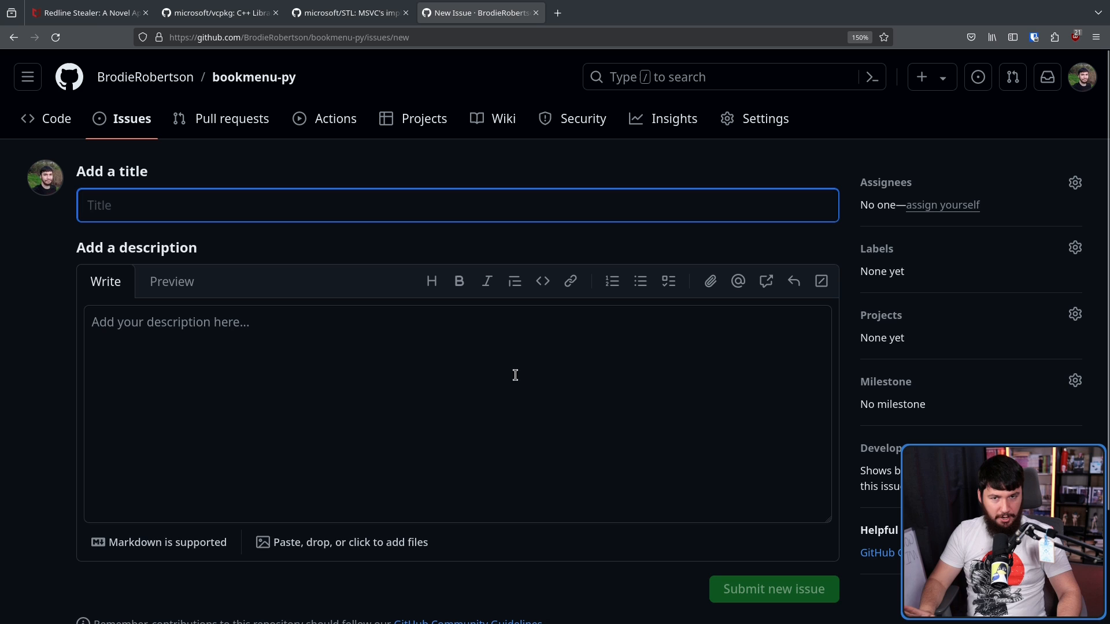
mouse_move(654, 307)
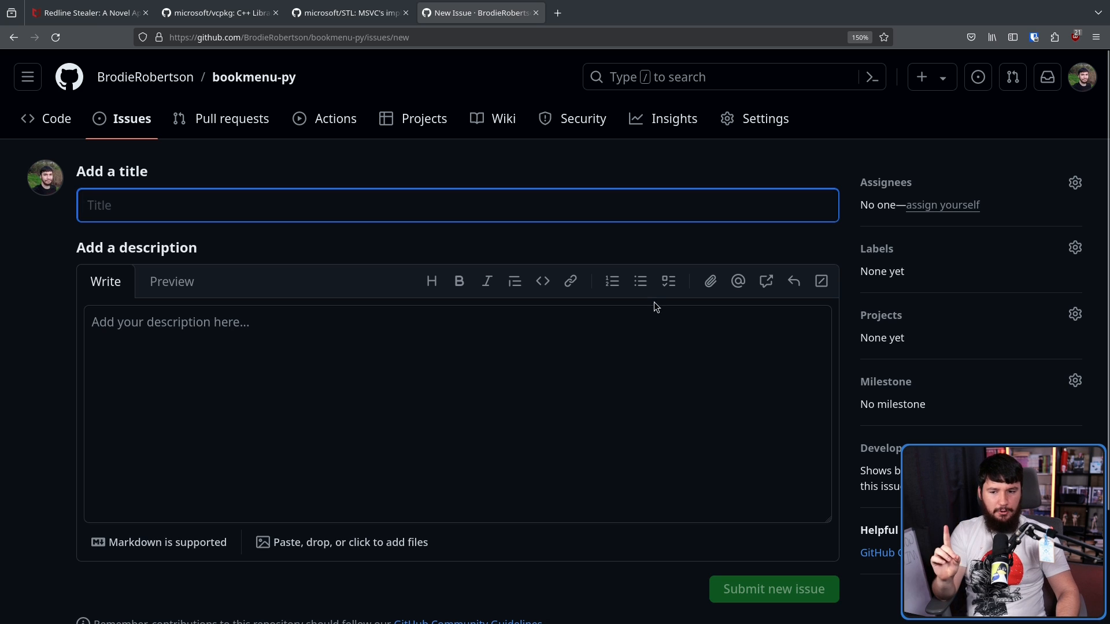
mouse_move(709, 281)
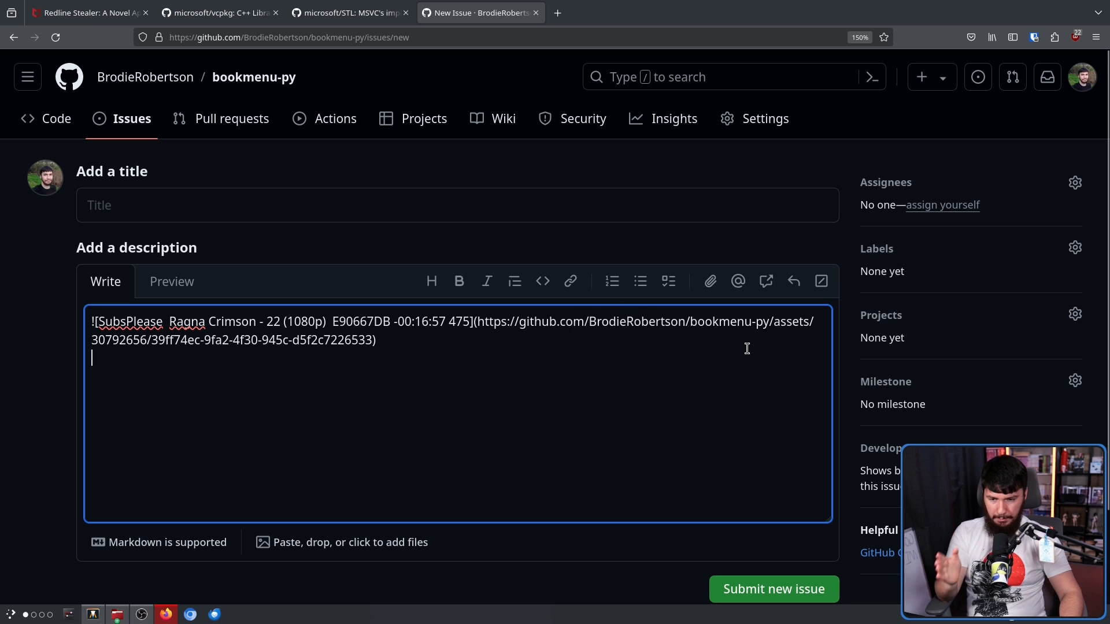
mouse_move(784, 327)
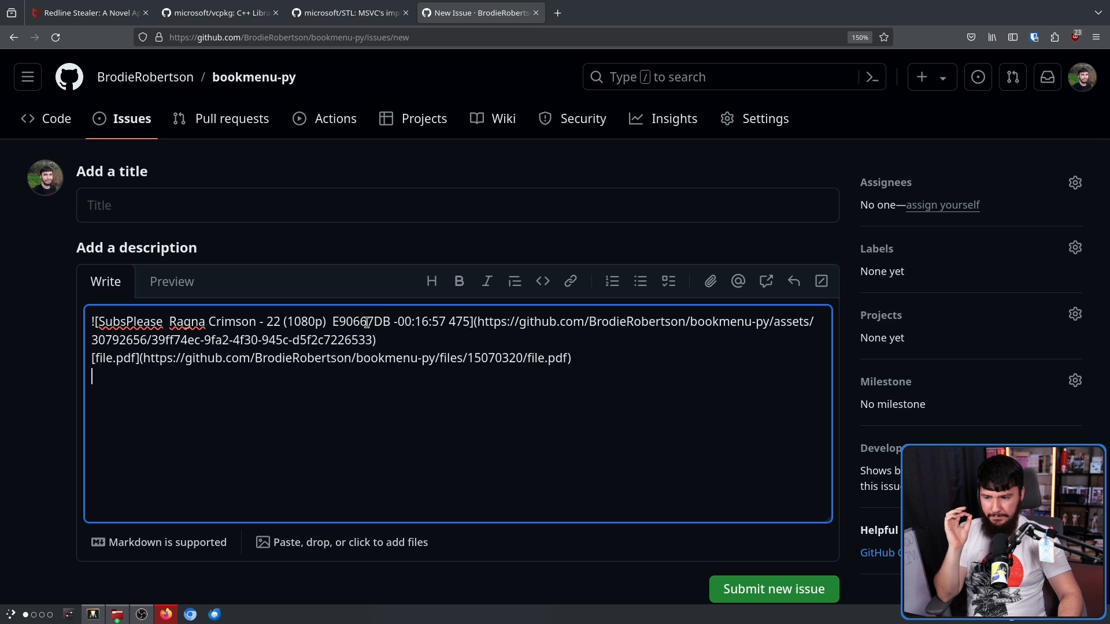
mouse_move(439, 372)
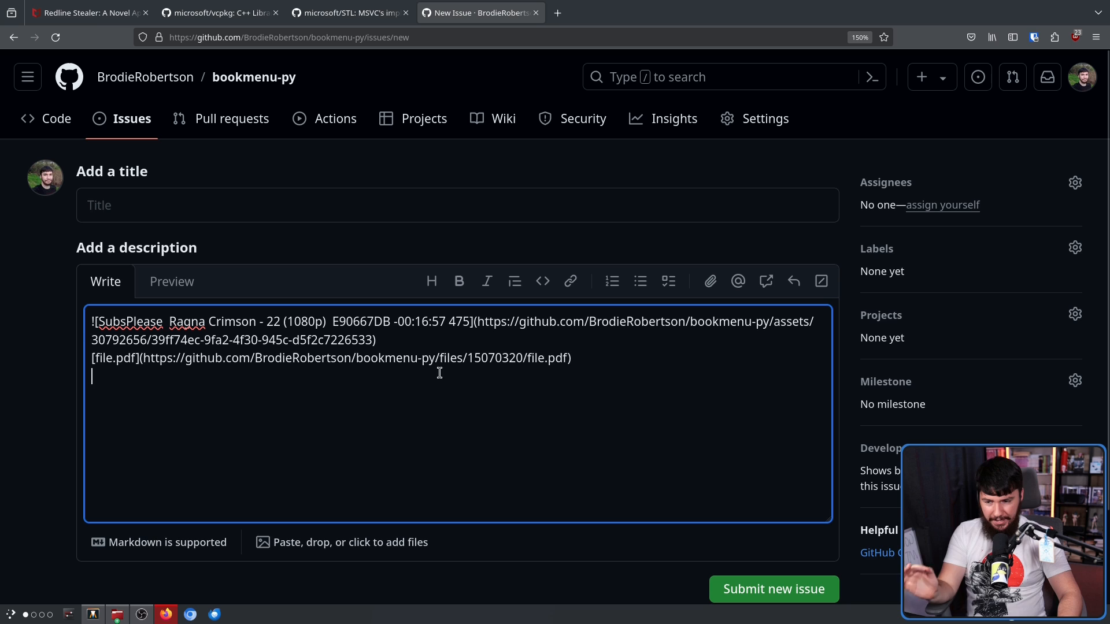
double_click(495, 357)
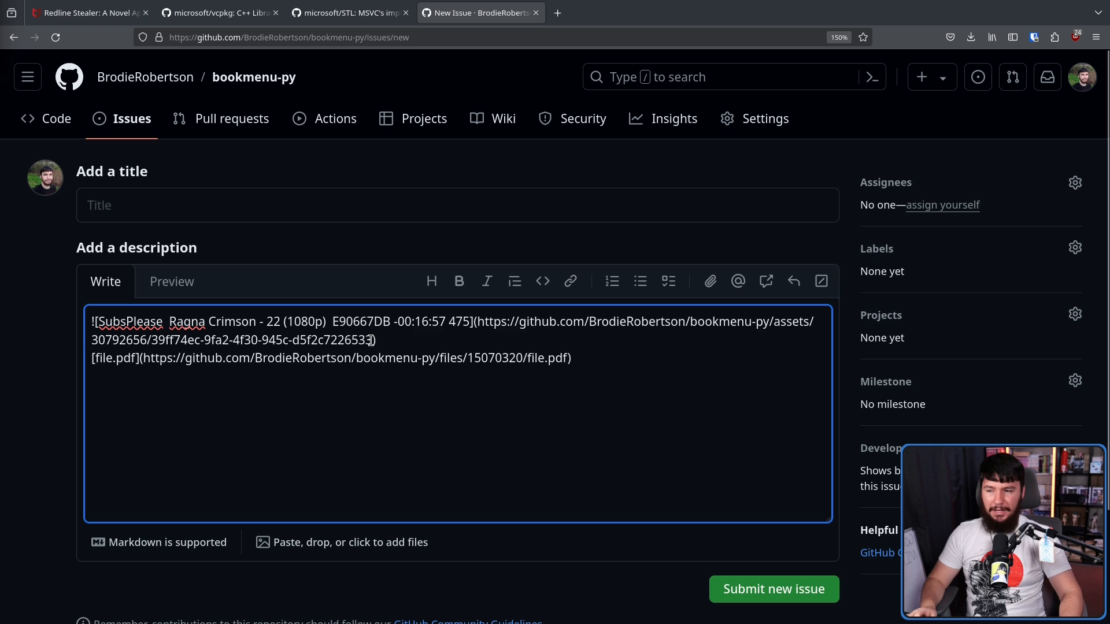
mouse_move(566, 48)
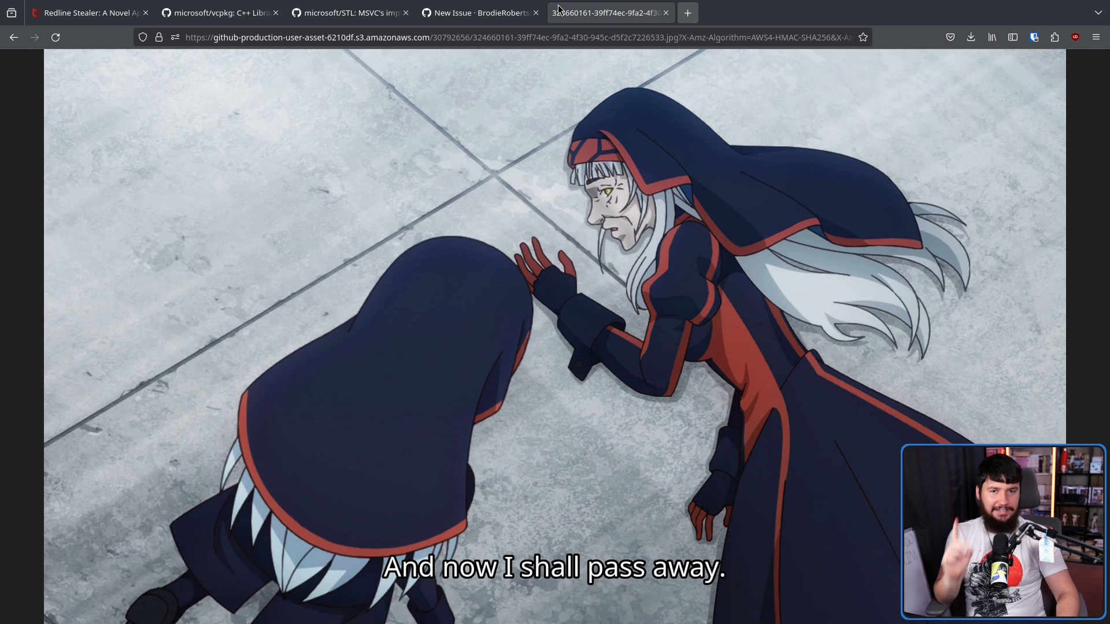
mouse_move(676, 539)
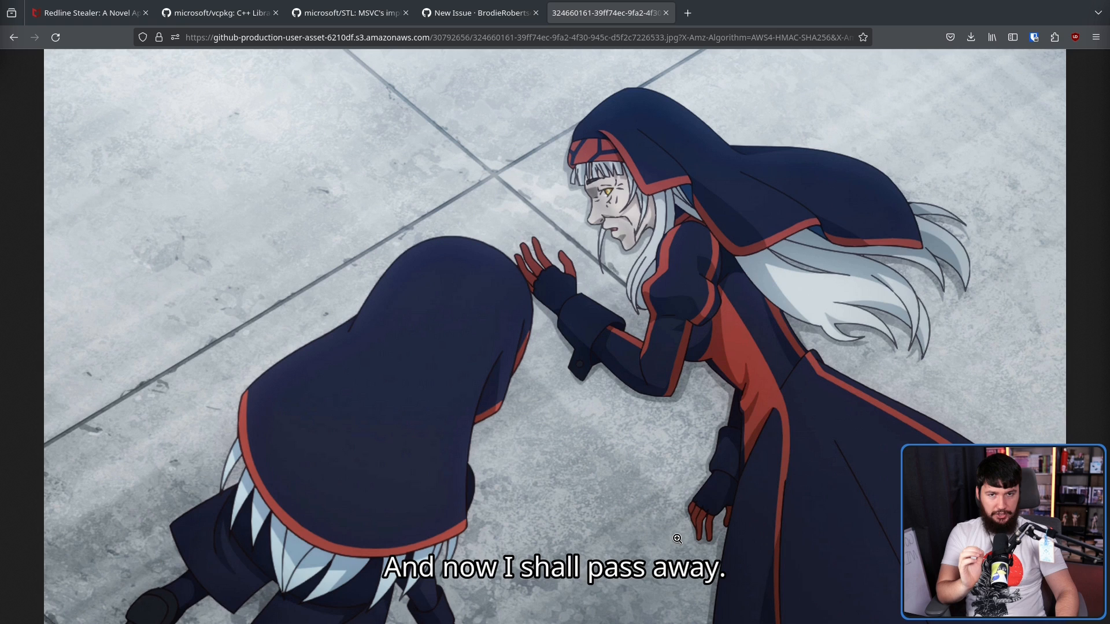
Step: Load the image attachment URL in a new tab to see the S3-hosted screenshot
left_click(480, 13)
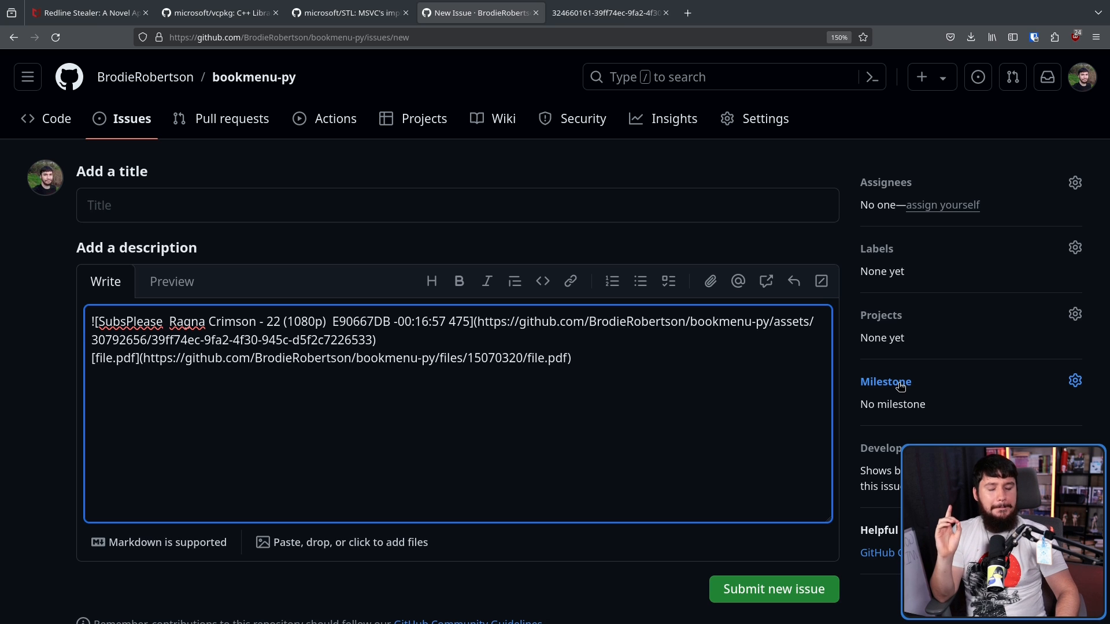
mouse_move(894, 320)
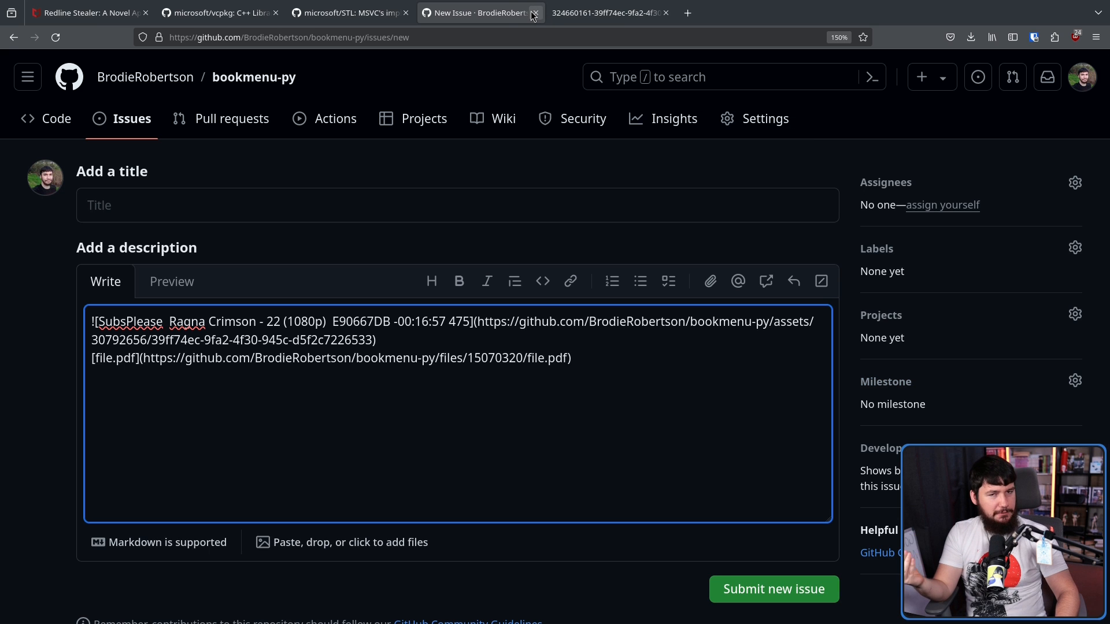
Step: Close the unposted issue tab and reload the image URL to confirm it still resolves
left_click(535, 13)
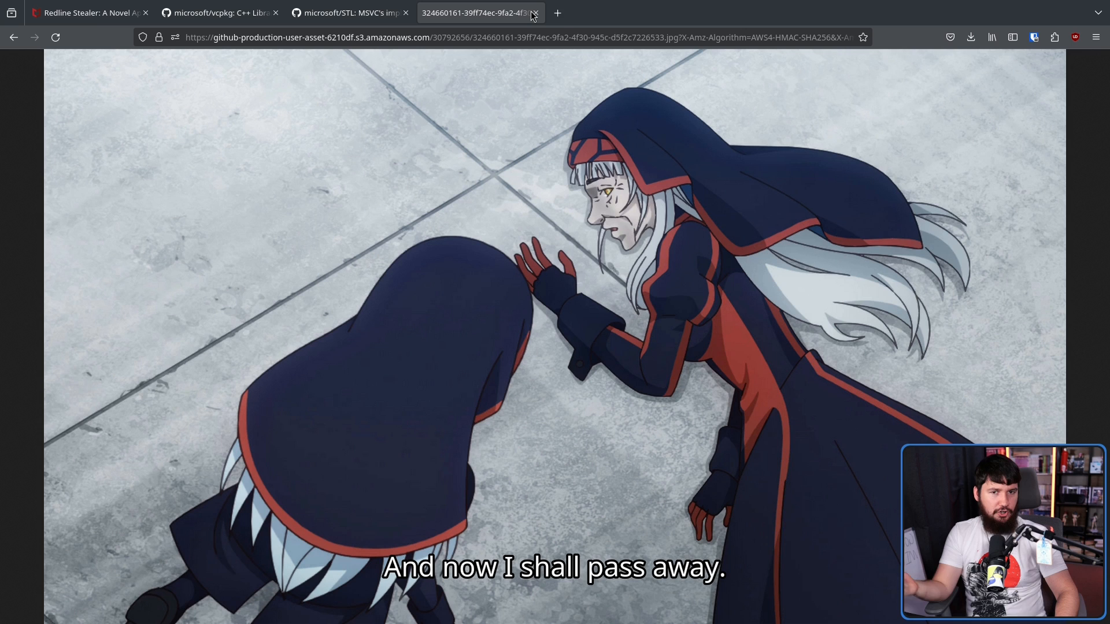
left_click(495, 37)
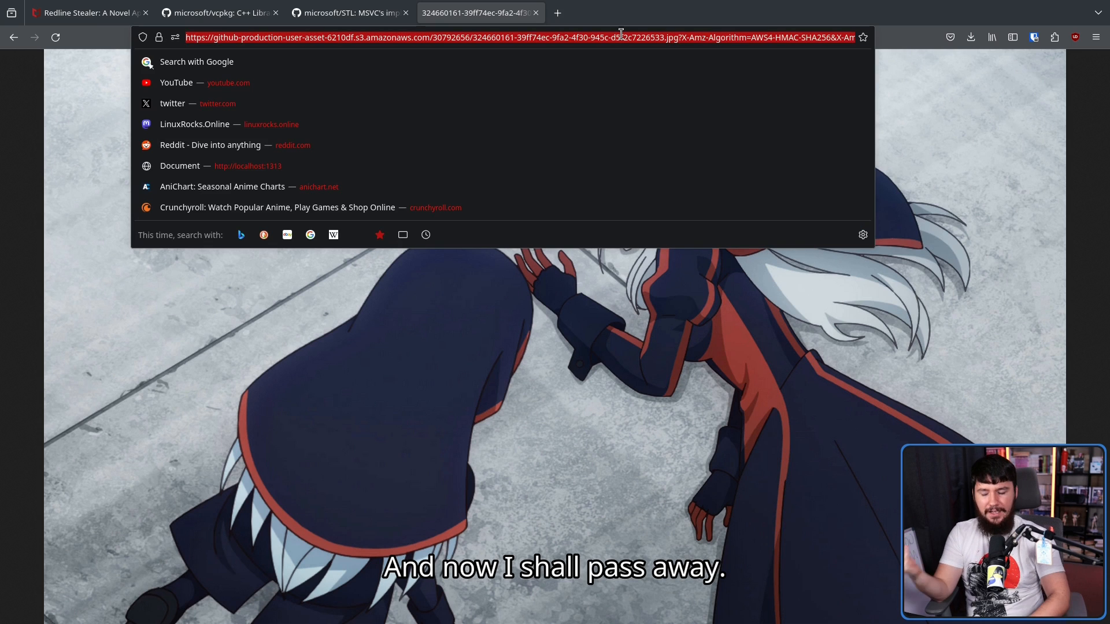
key("Escape")
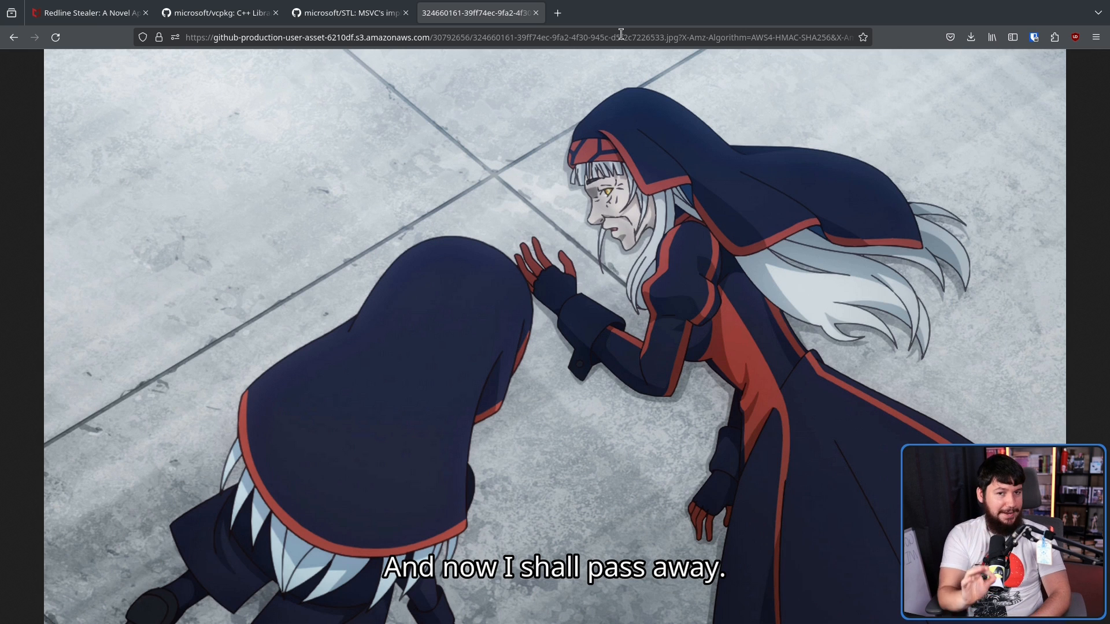
left_click(55, 37)
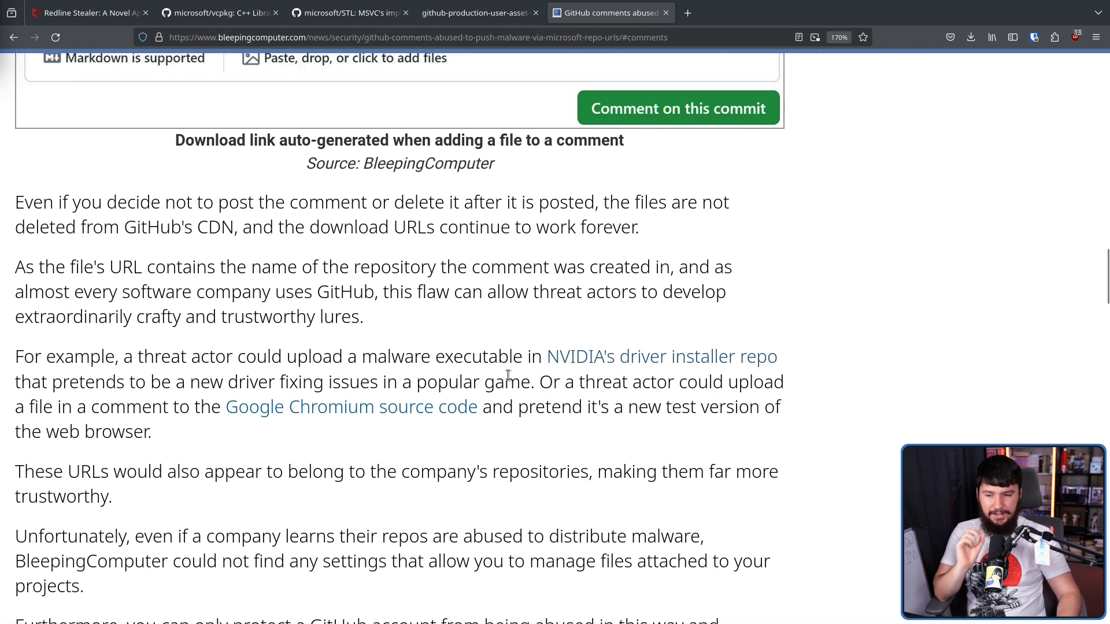
mouse_move(790, 381)
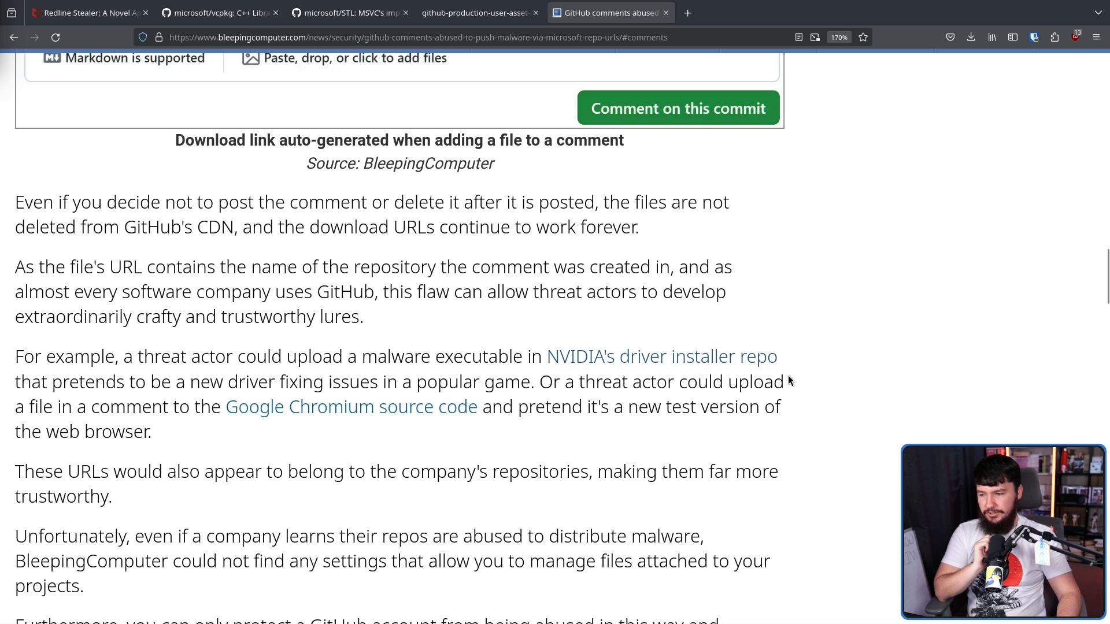
mouse_move(812, 371)
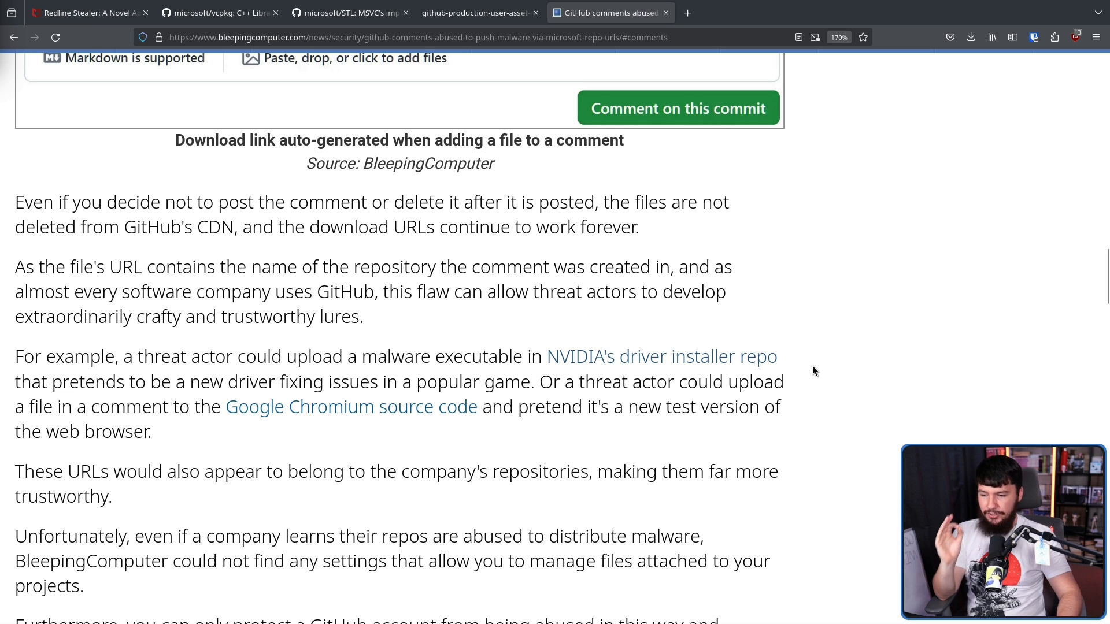
mouse_move(813, 360)
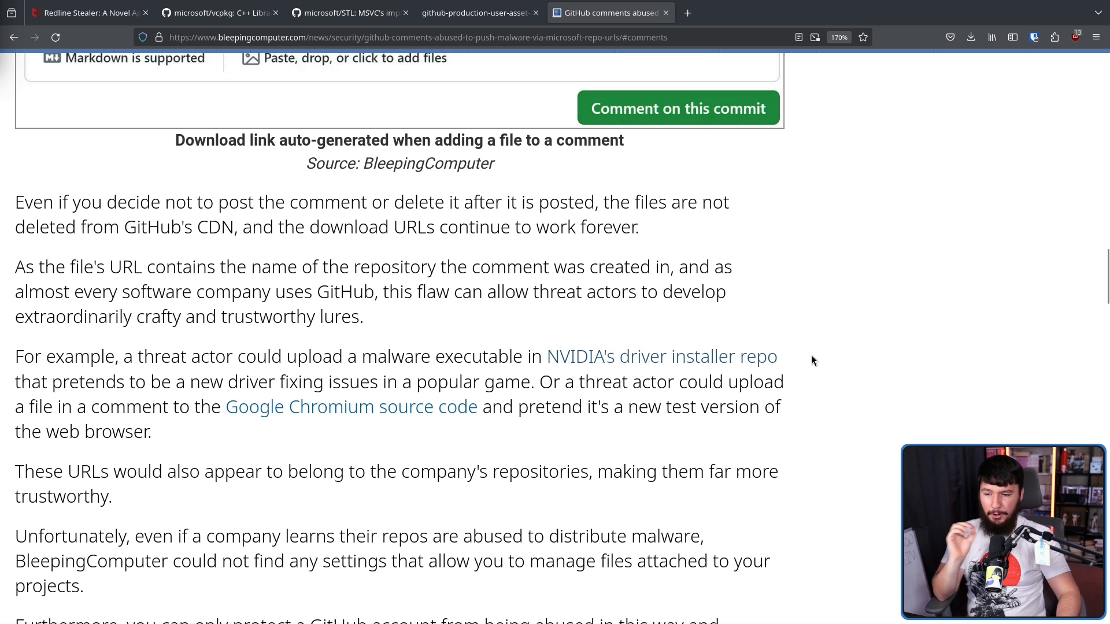
mouse_move(832, 363)
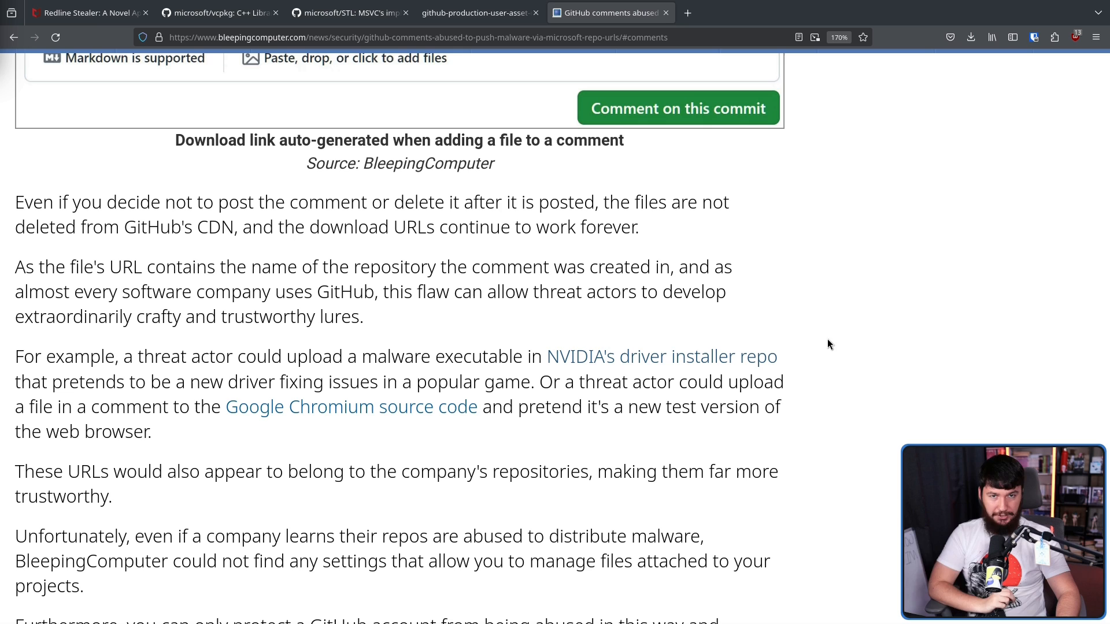
mouse_move(538, 459)
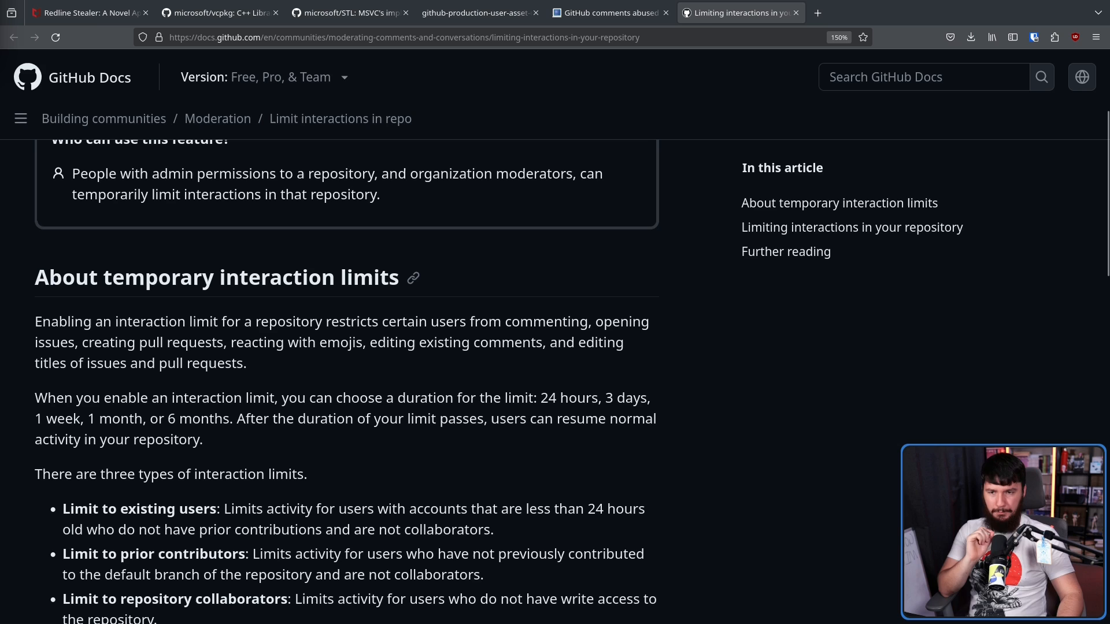
mouse_move(419, 390)
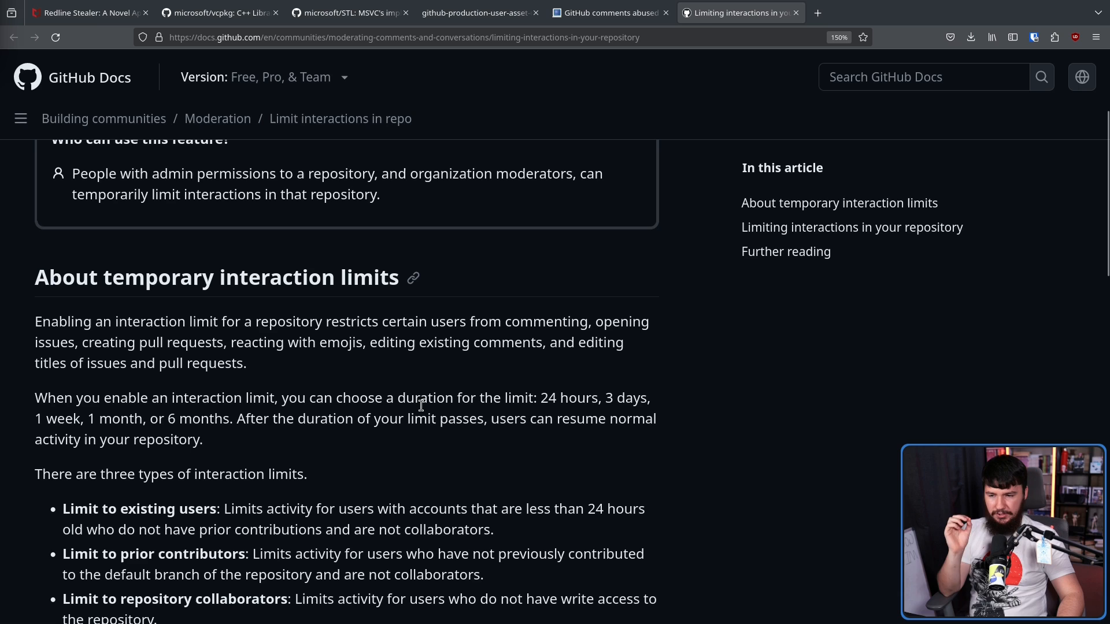
mouse_move(422, 413)
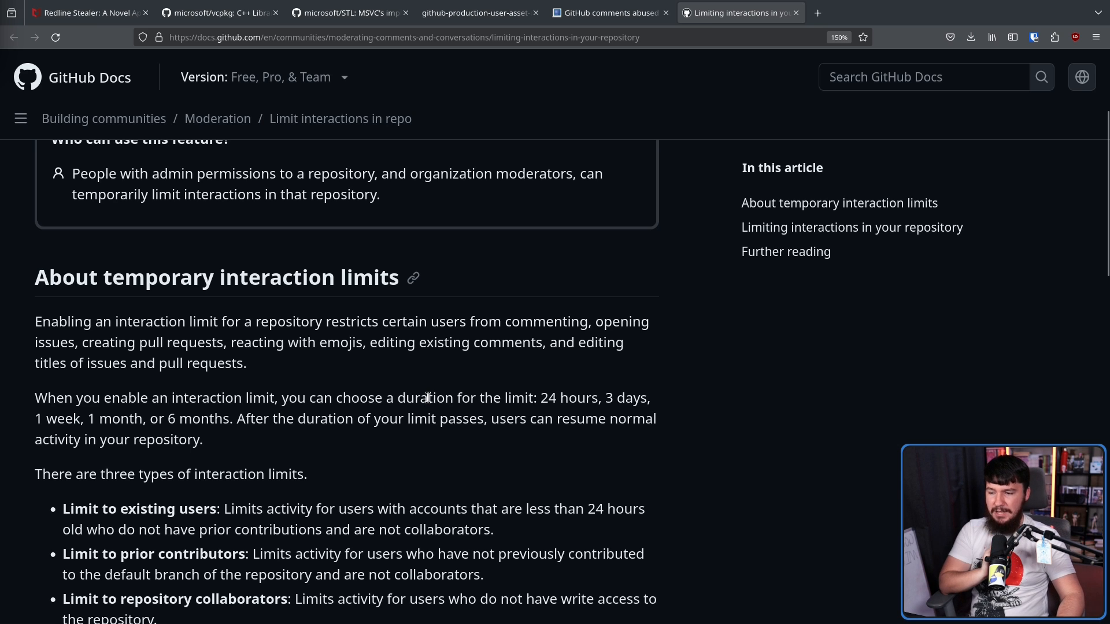
mouse_move(640, 400)
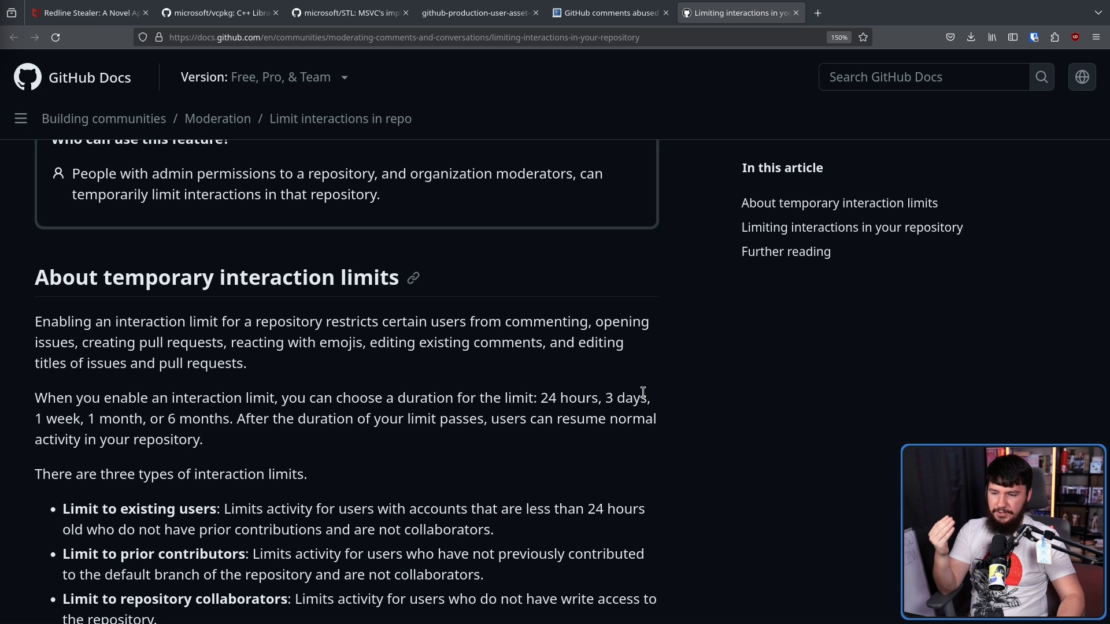
mouse_move(656, 441)
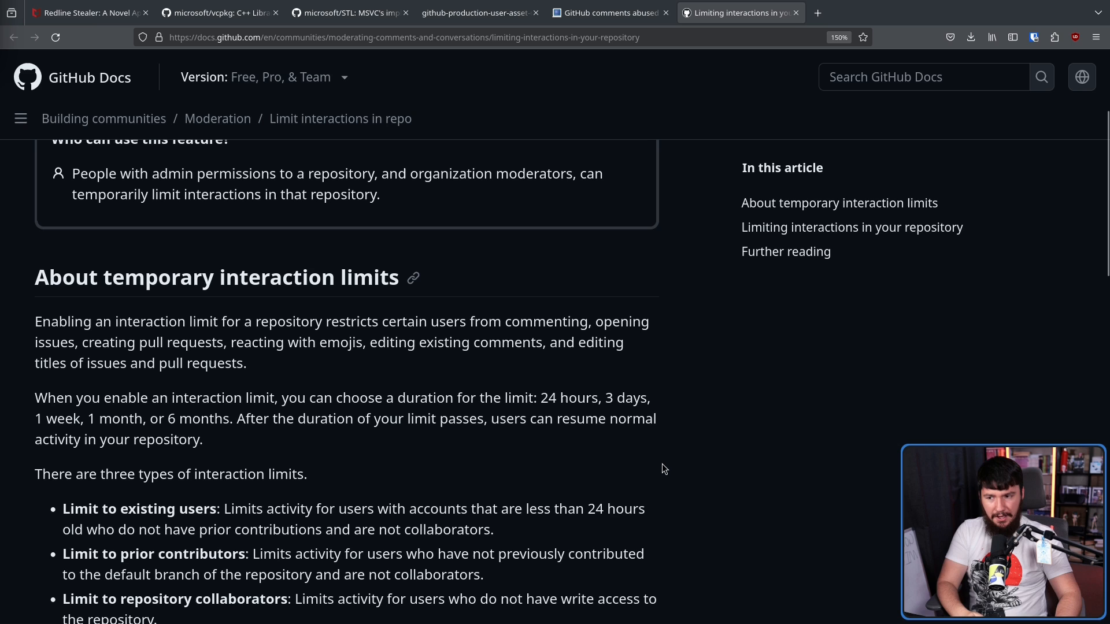
Step: Return from the GitHub Docs interaction-limits guide to the BleepingComputer article's comment-disabling section
left_click(608, 12)
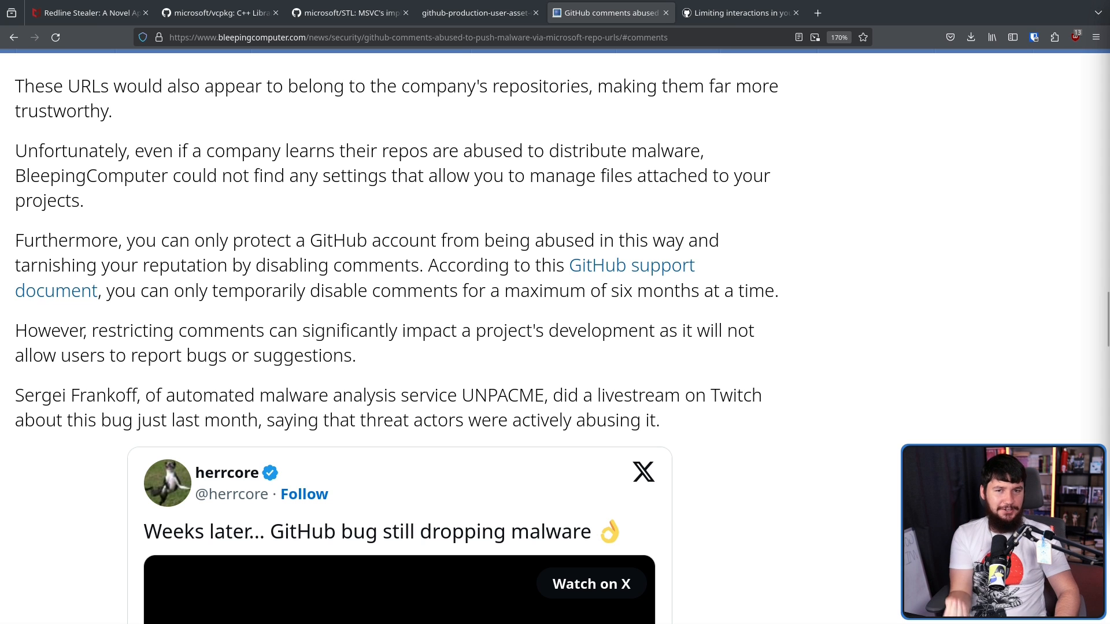
Step: Open the OALABS "GitHub Bug Used to Infect…" write-up in a new tab
left_click(817, 13)
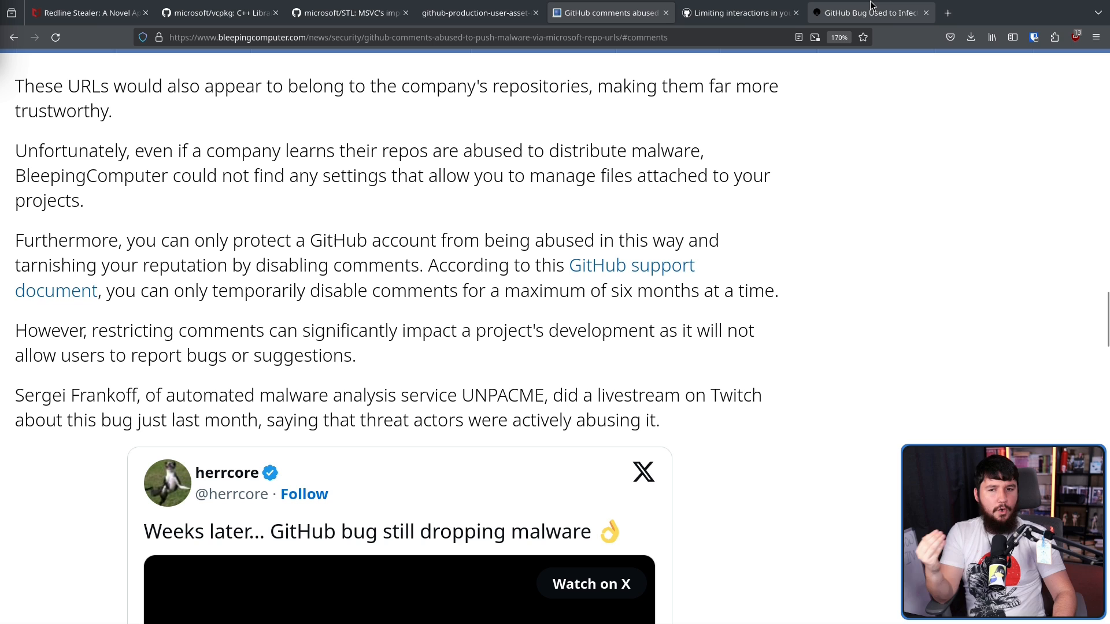
Step: Read the OALABS post's Delivery section, clear the malware ZIP link highlight, and scroll back up
left_click(870, 13)
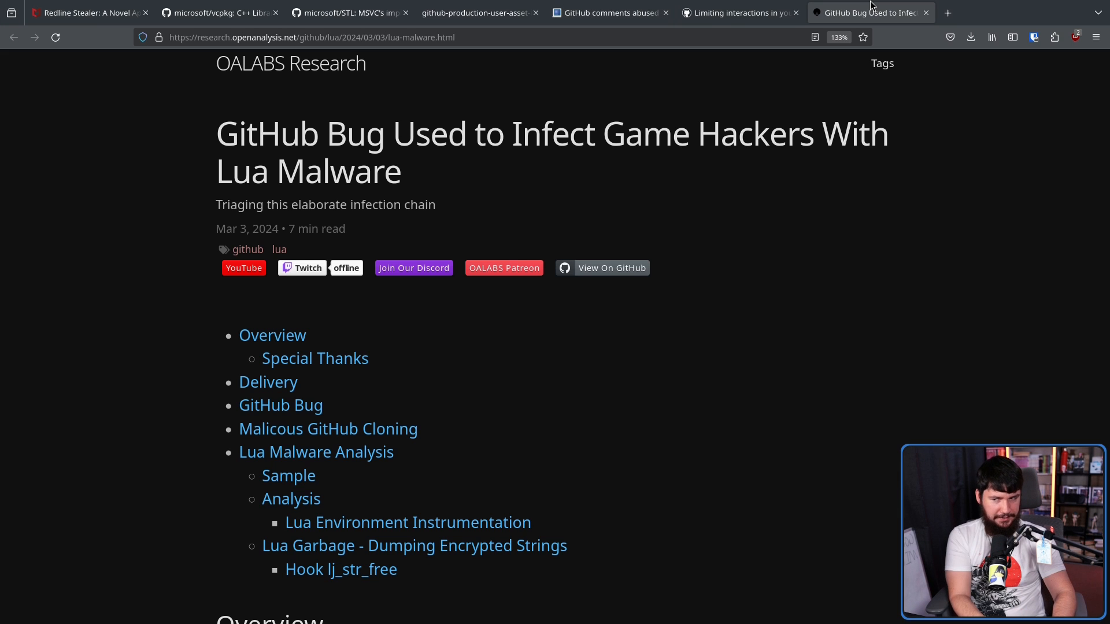
mouse_move(860, 51)
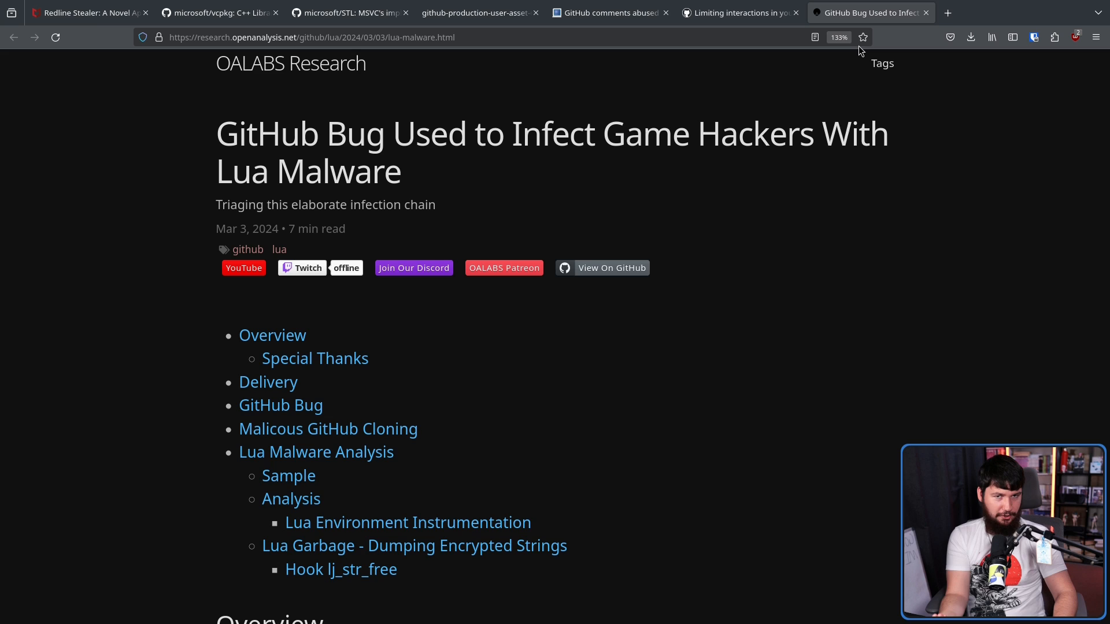
scroll("down", 3)
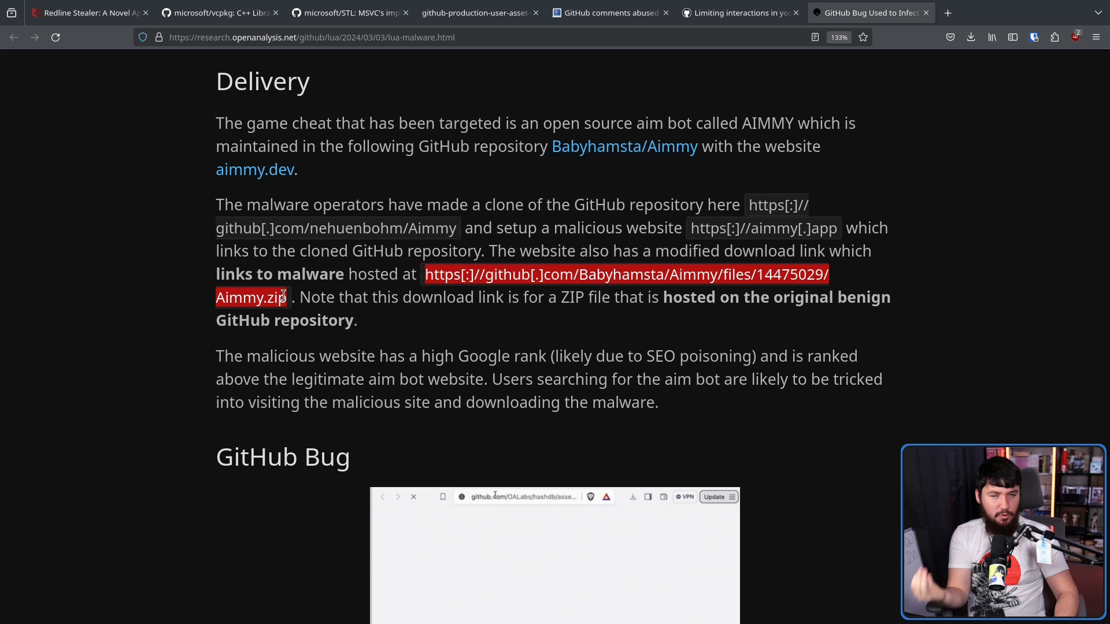
left_click(330, 270)
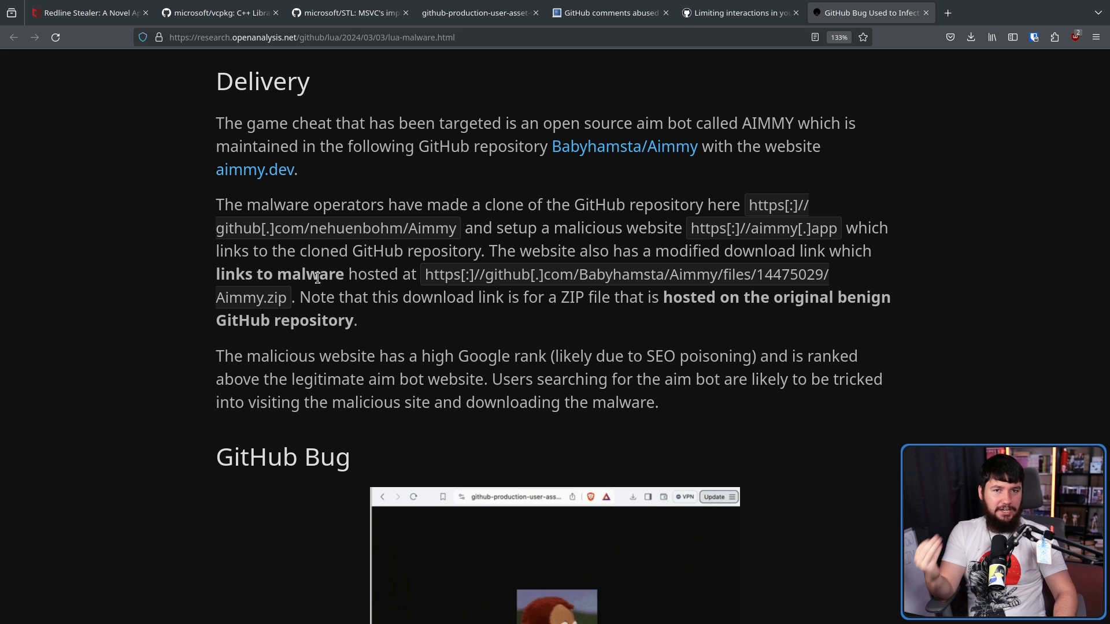
scroll("up", 3)
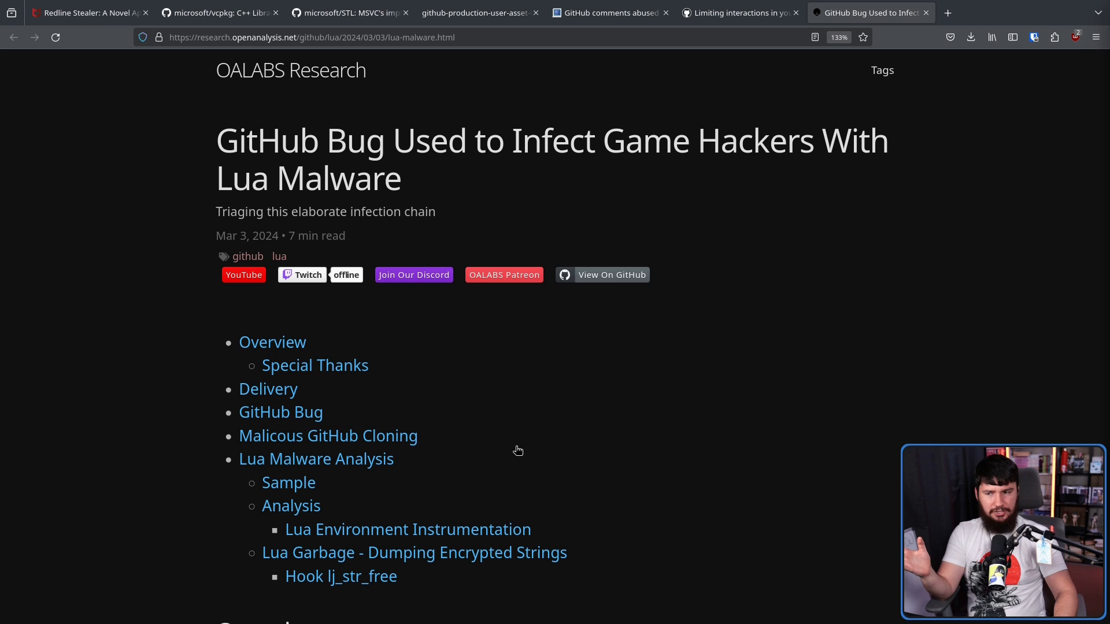
mouse_move(532, 441)
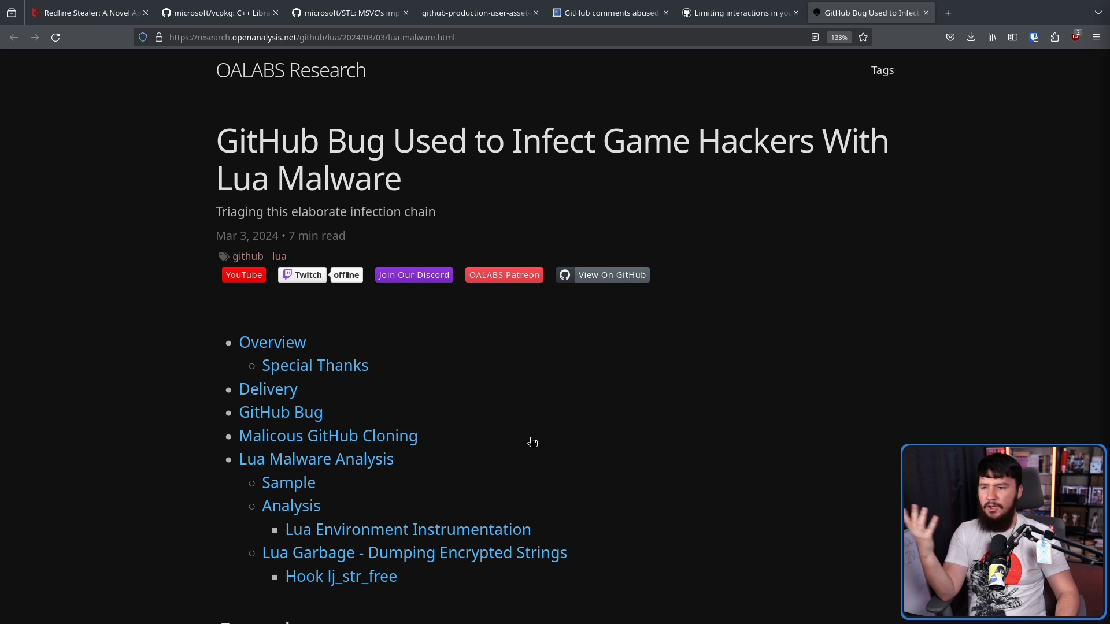
mouse_move(576, 359)
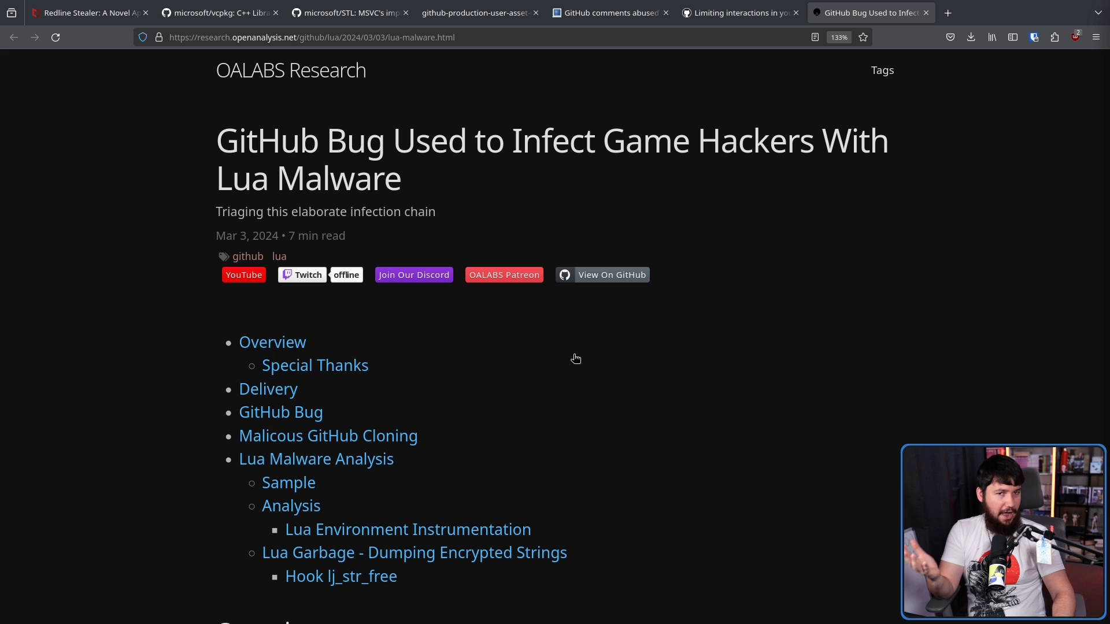
mouse_move(542, 225)
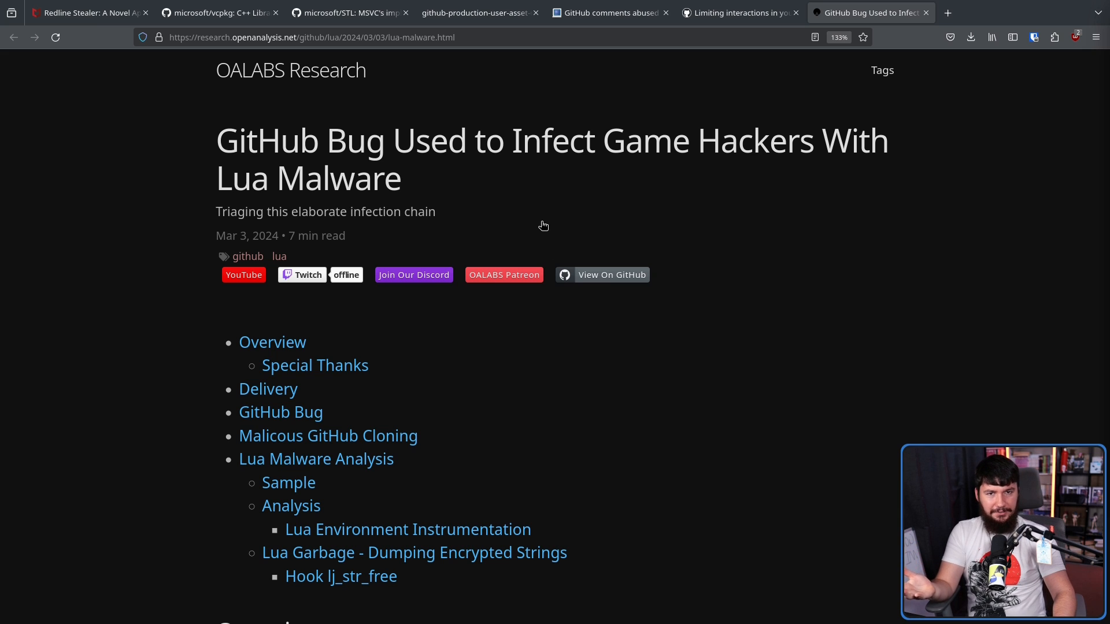
mouse_move(675, 531)
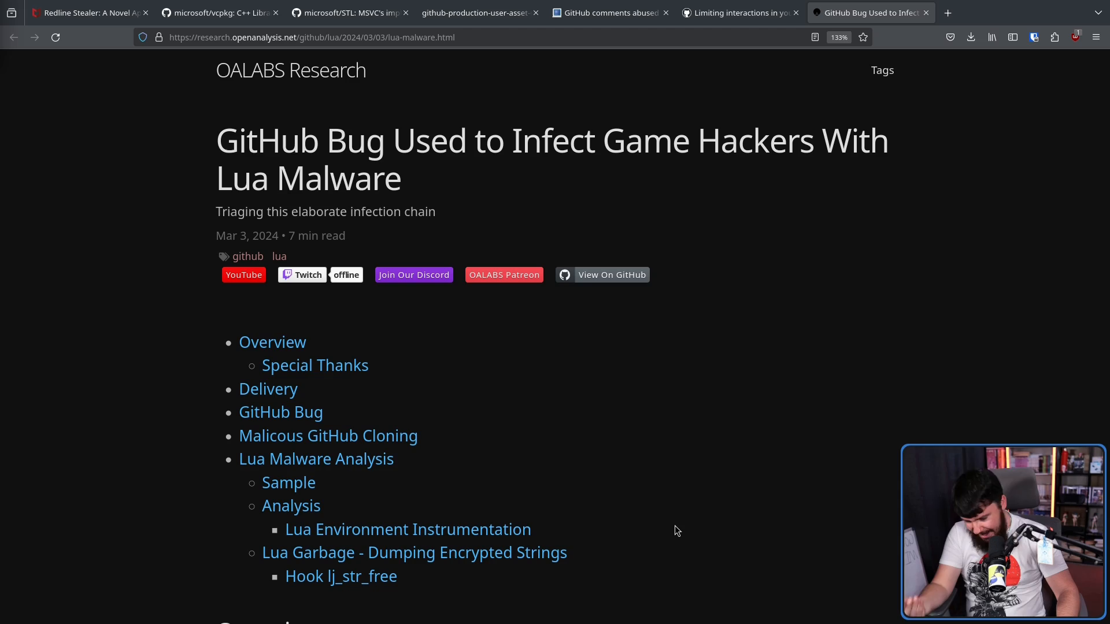